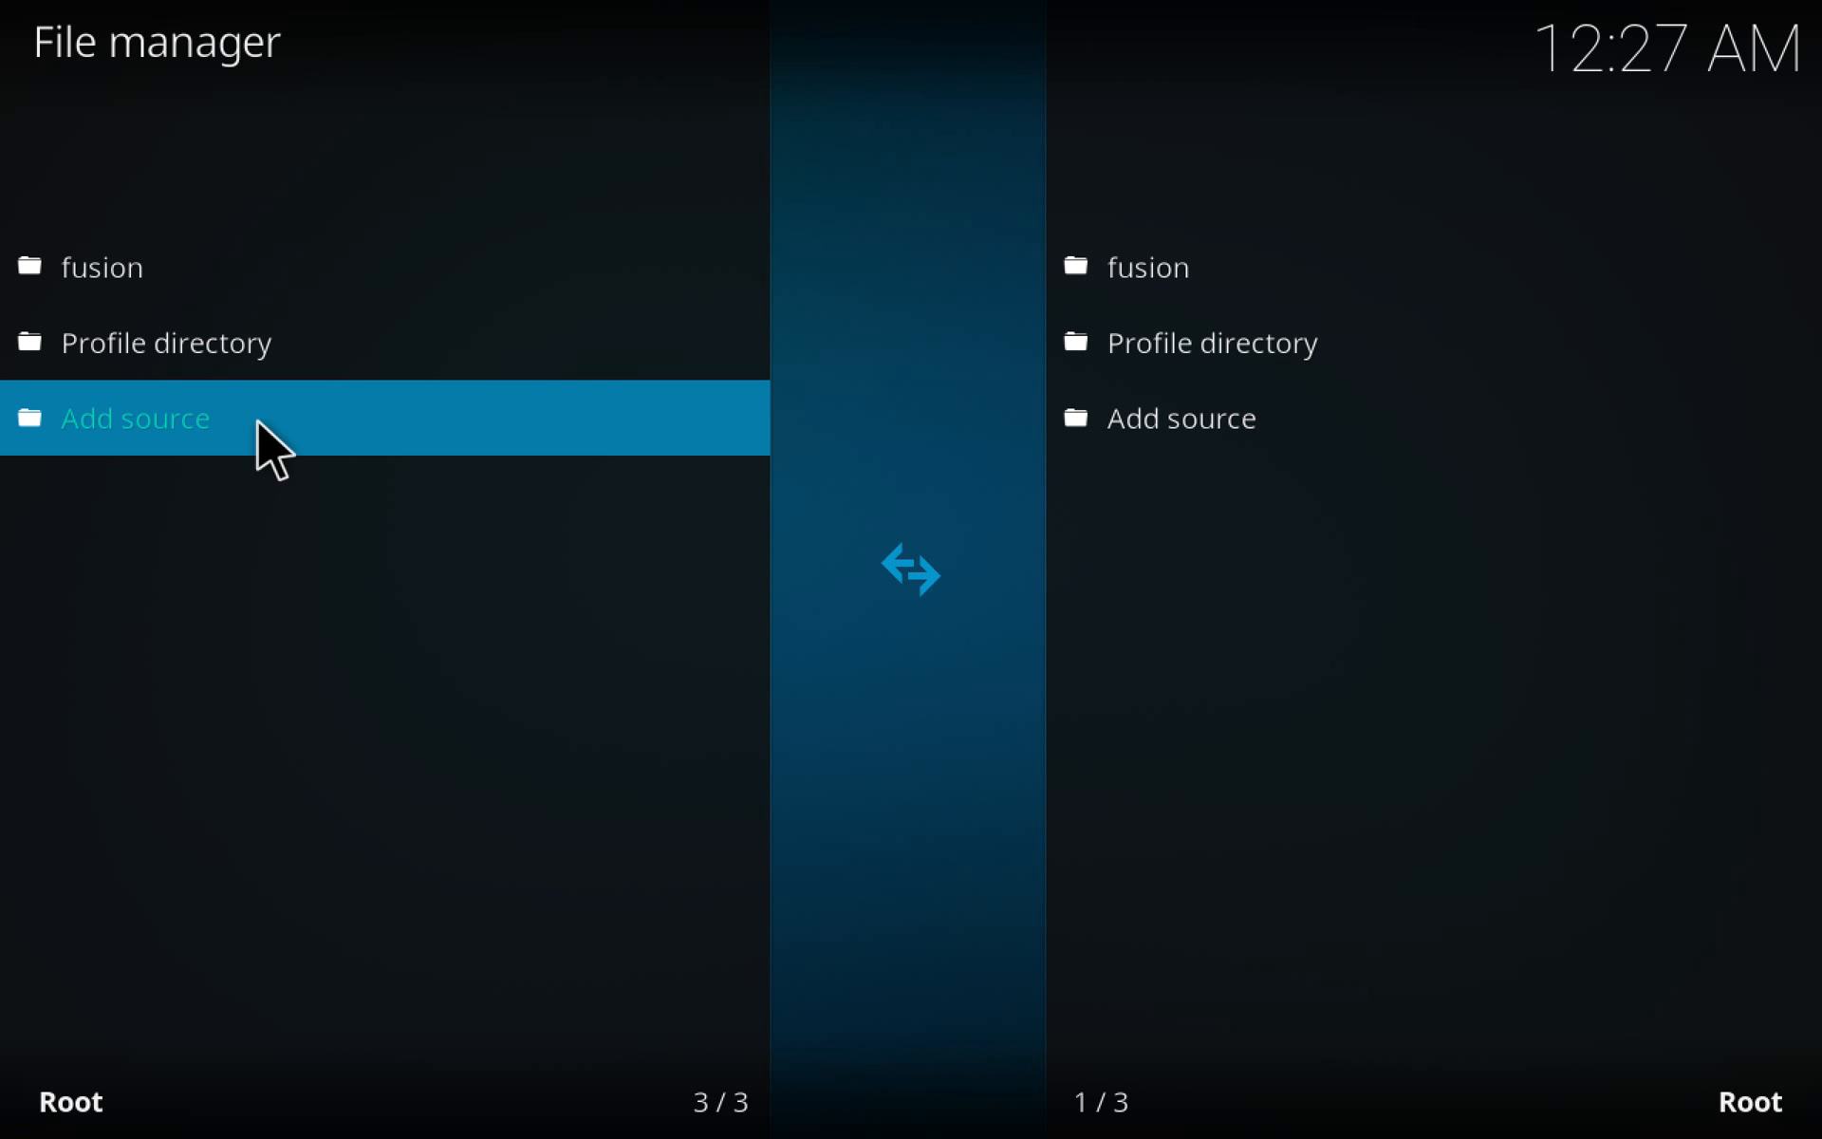
{"action": "left_click", "coordinate": [136, 417]}
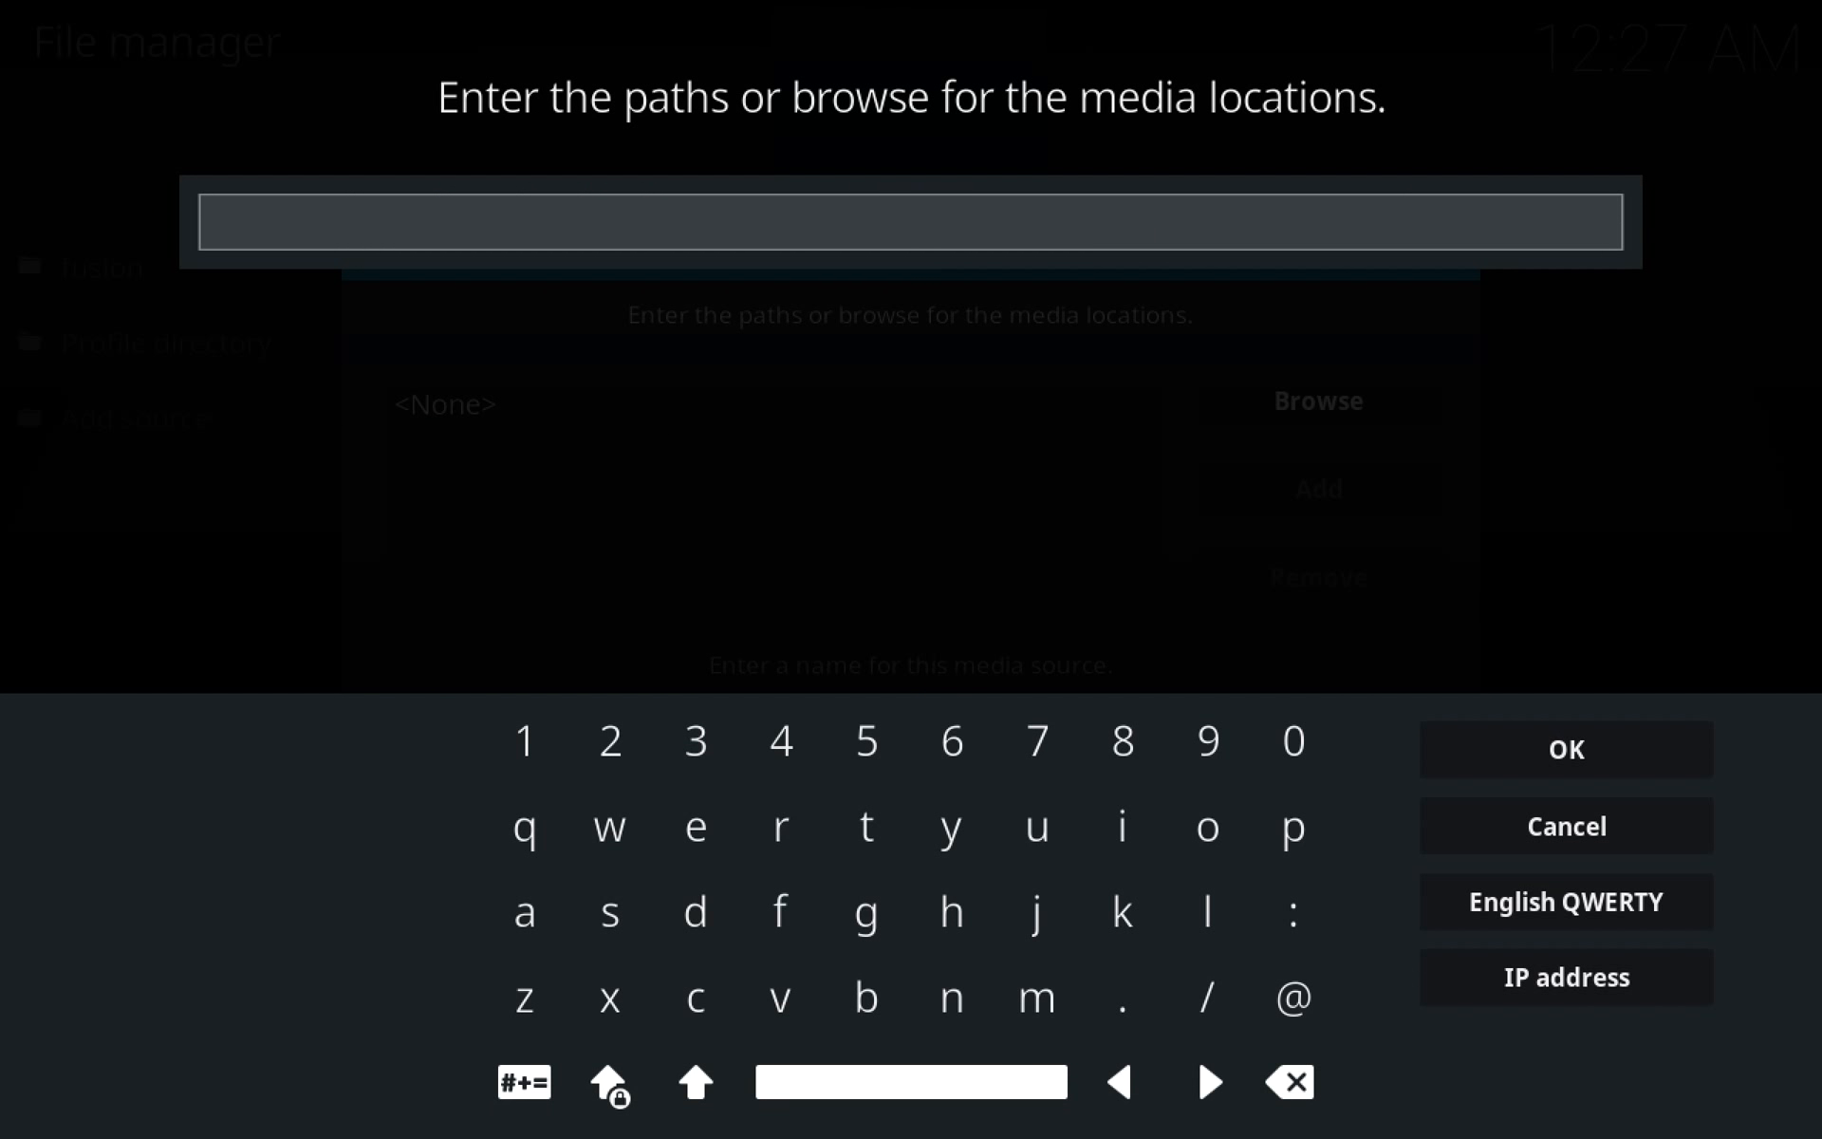
{"action": "type", "text": "http://repo.ares-project.com/magic"}
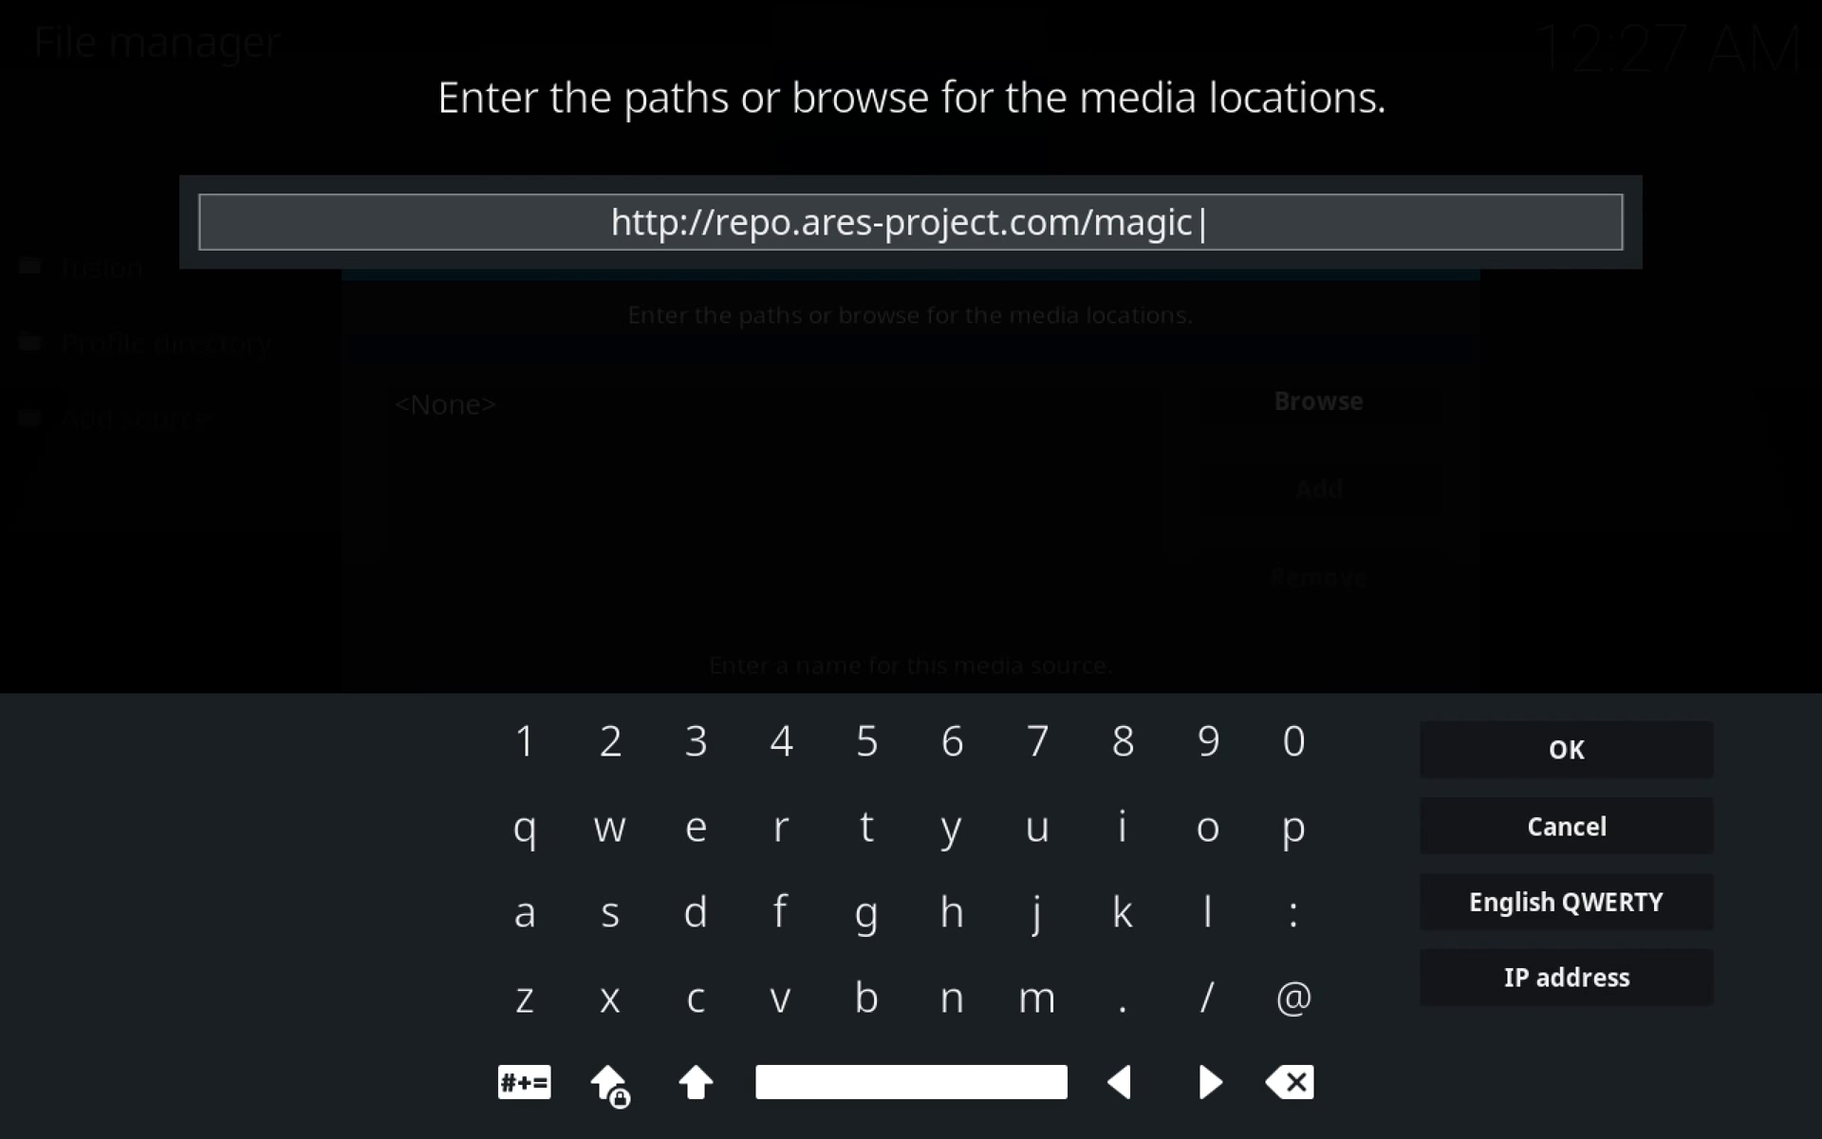
{"action": "mouse_move", "coordinate": [1577, 778]}
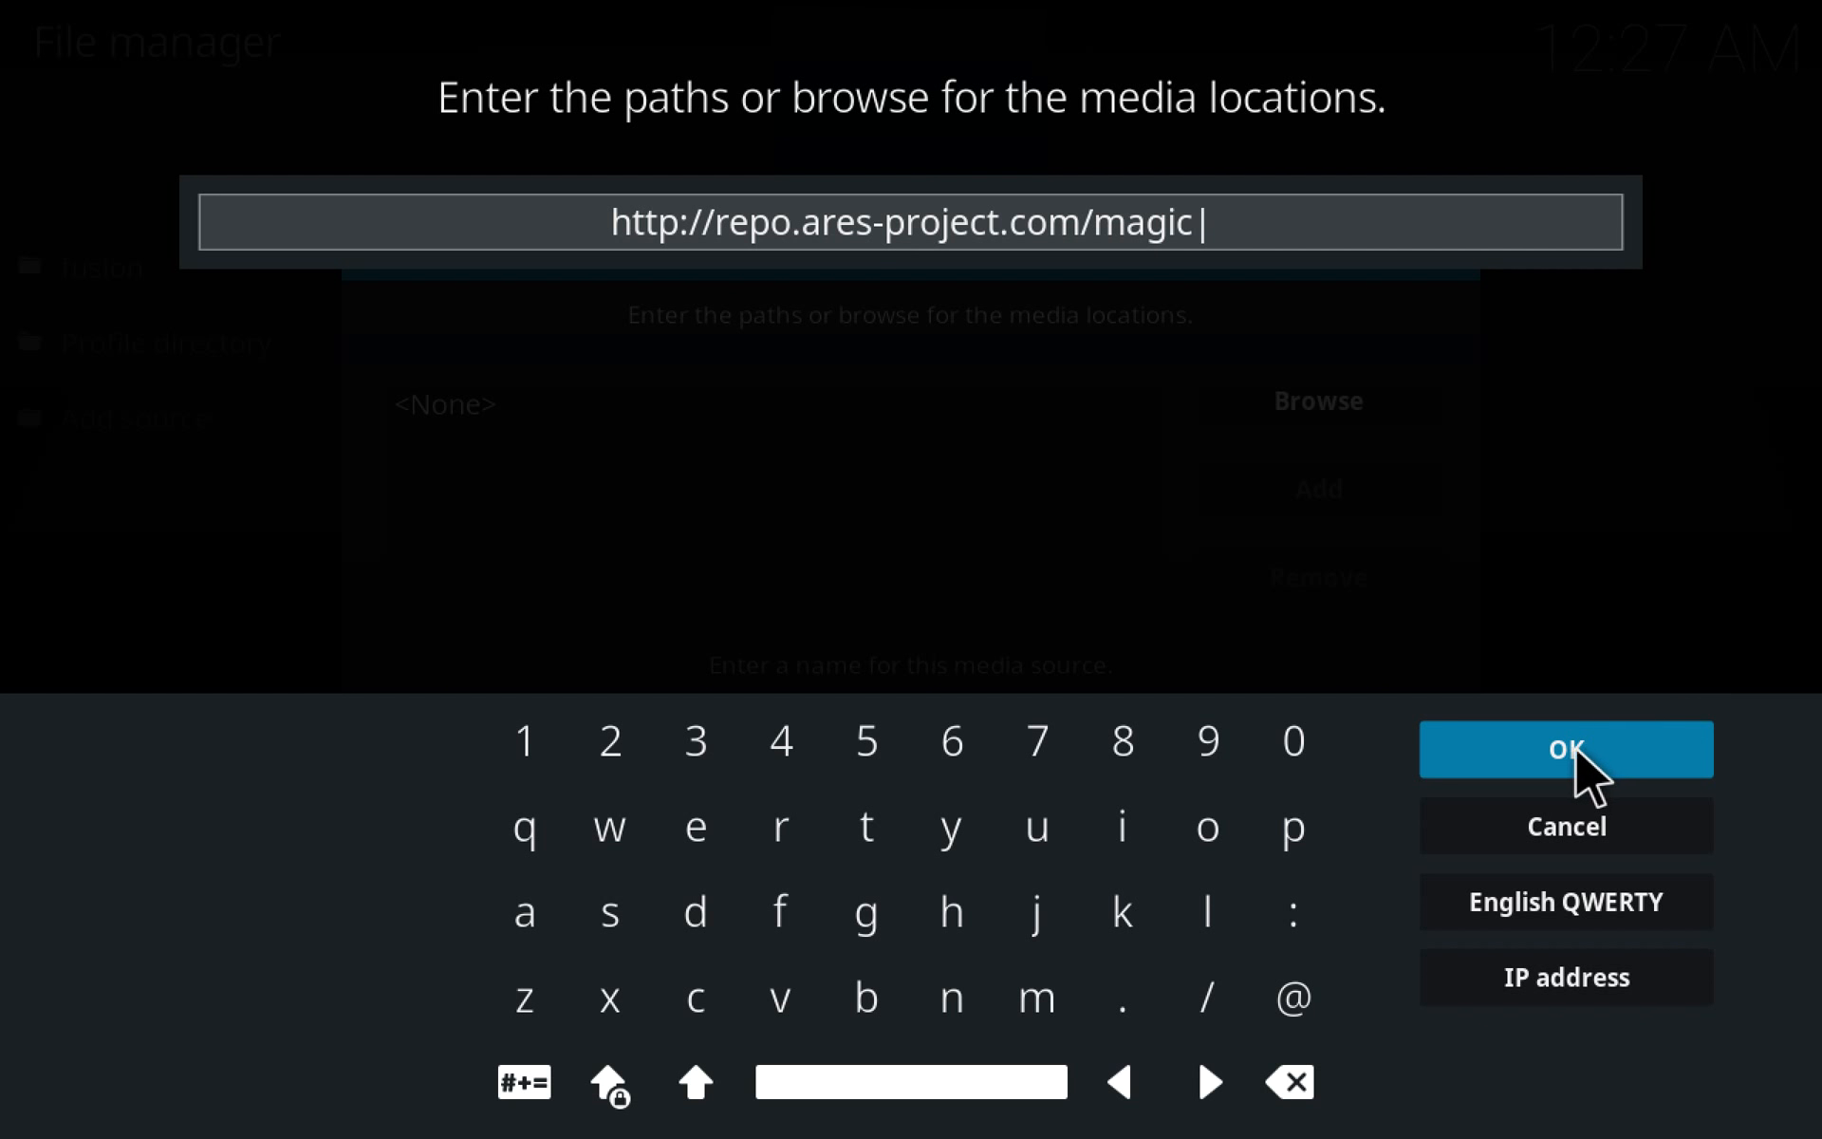
{"action": "left_click", "coordinate": [1567, 748]}
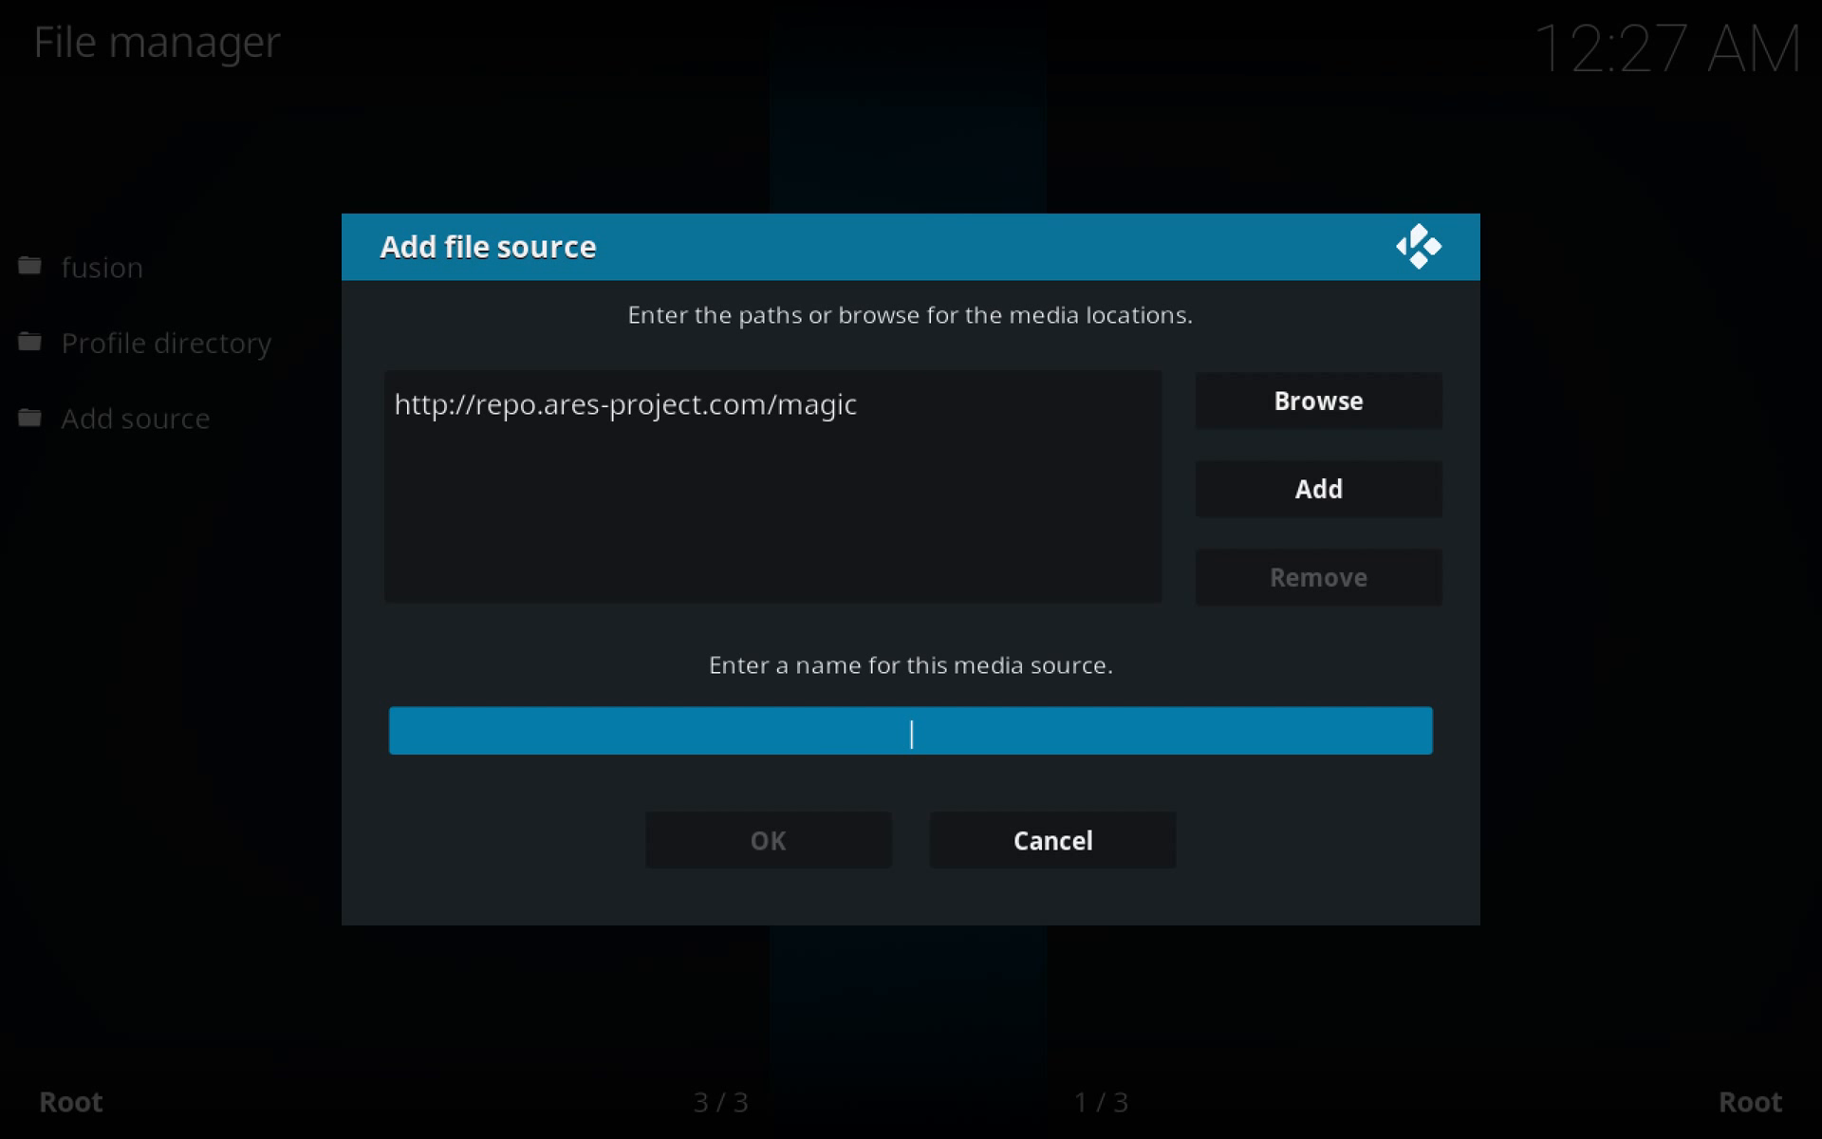
Name the new source 'ares' and save it to the file manager
{"action": "type", "text": "ares"}
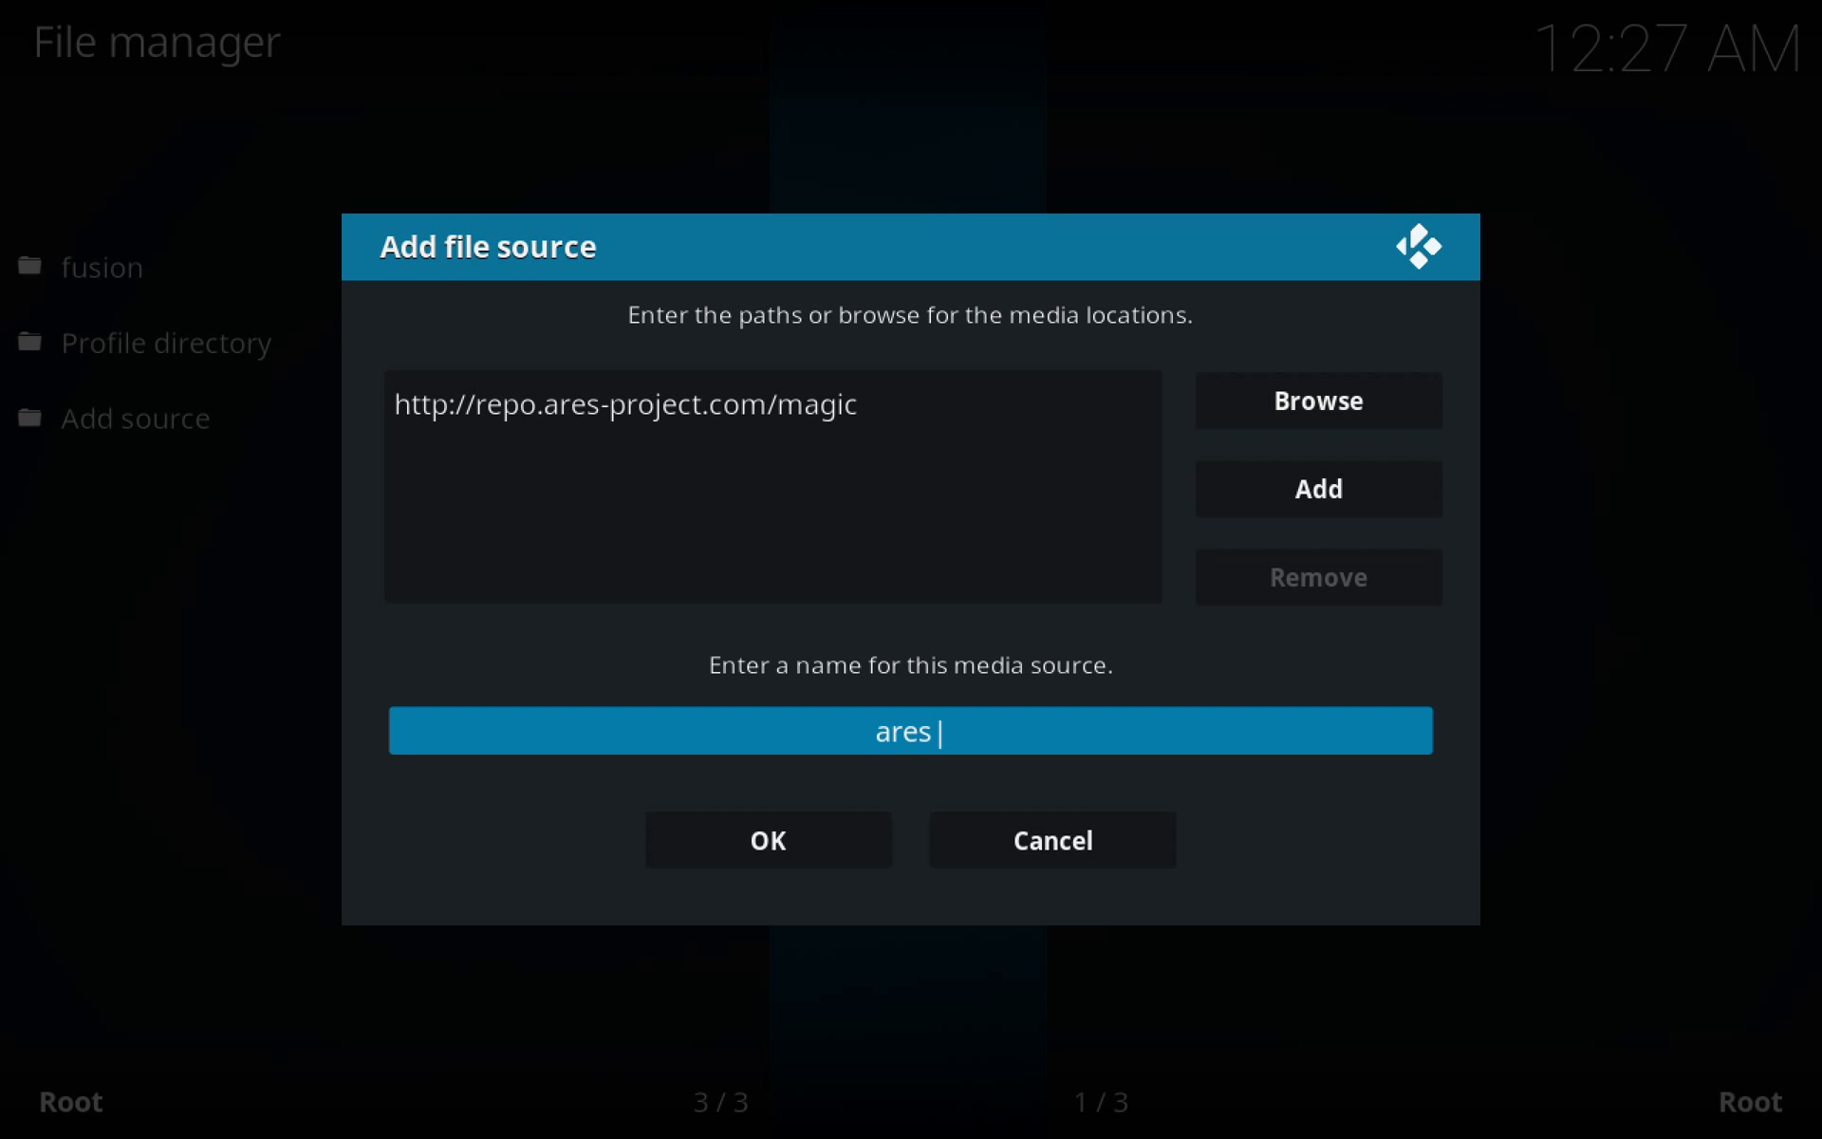
{"action": "left_click", "coordinate": [766, 838]}
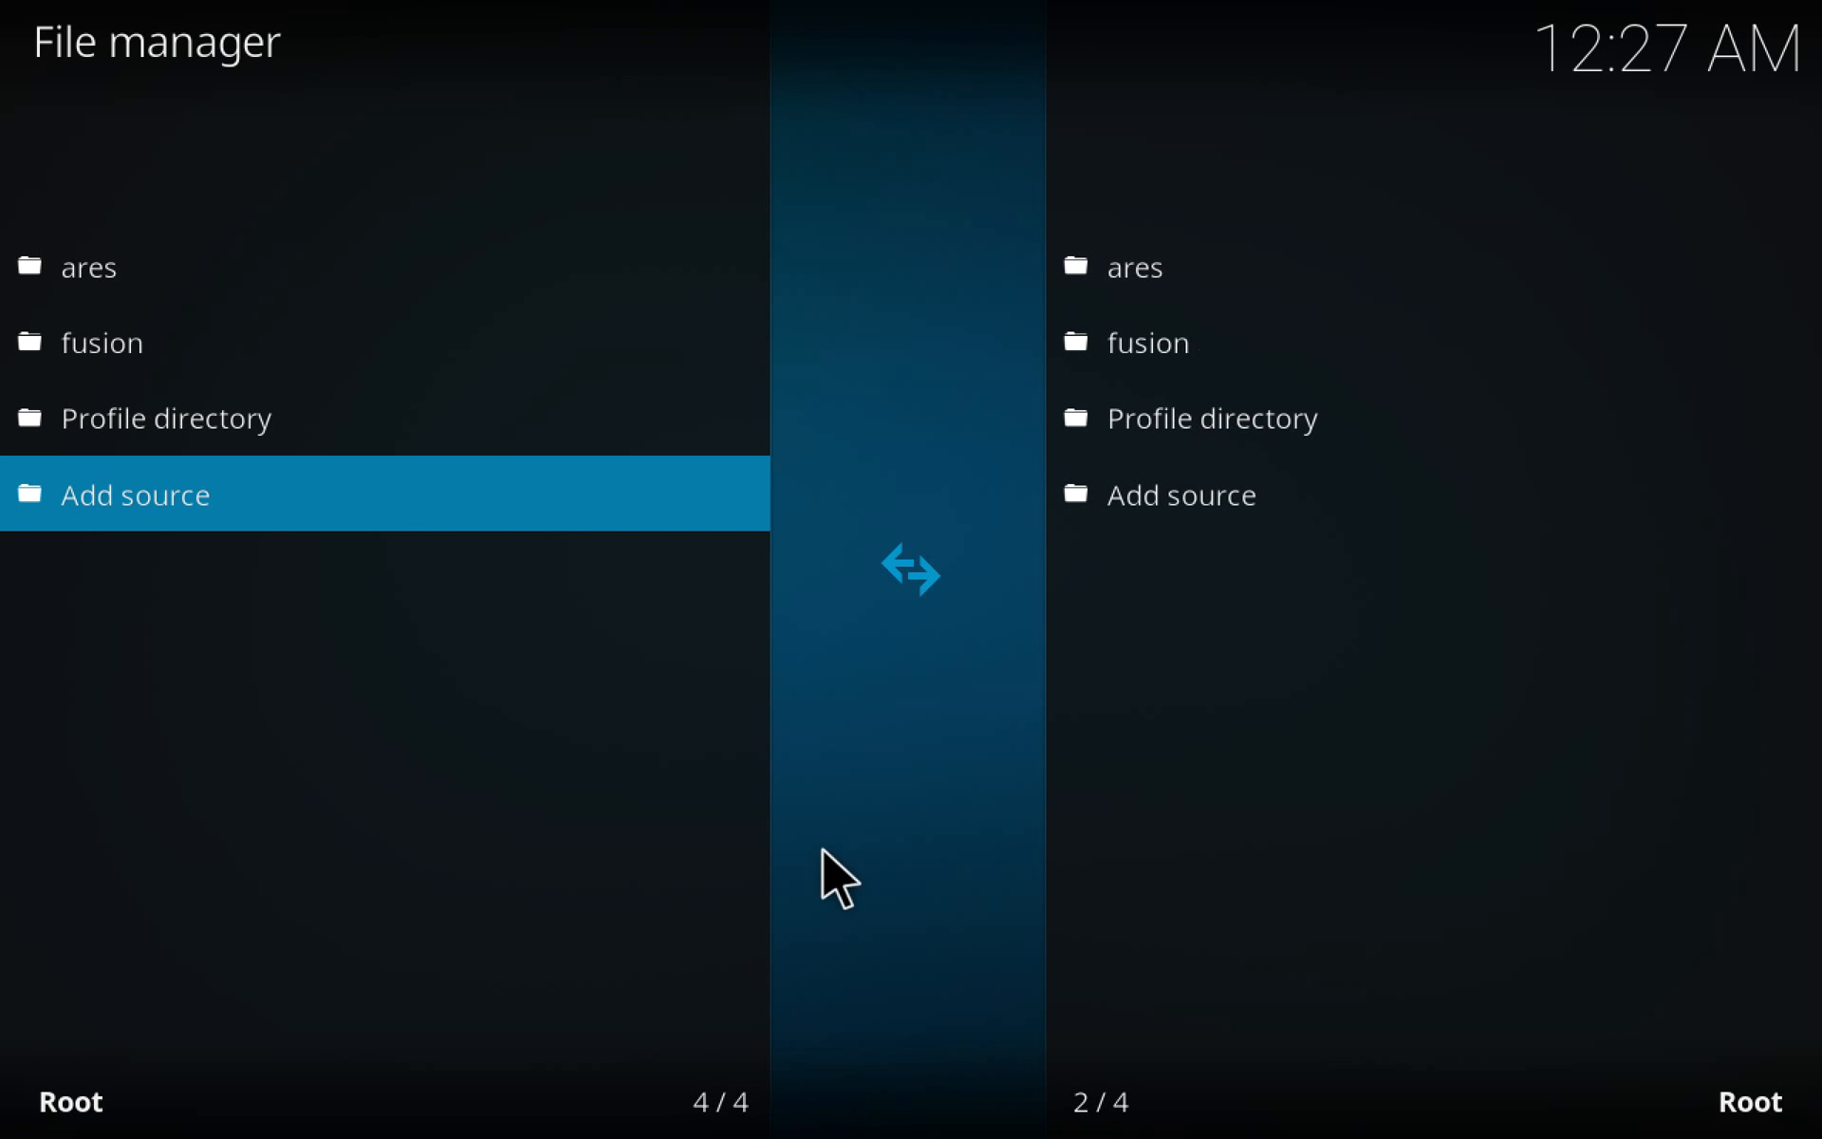
{"action": "mouse_move", "coordinate": [444, 285]}
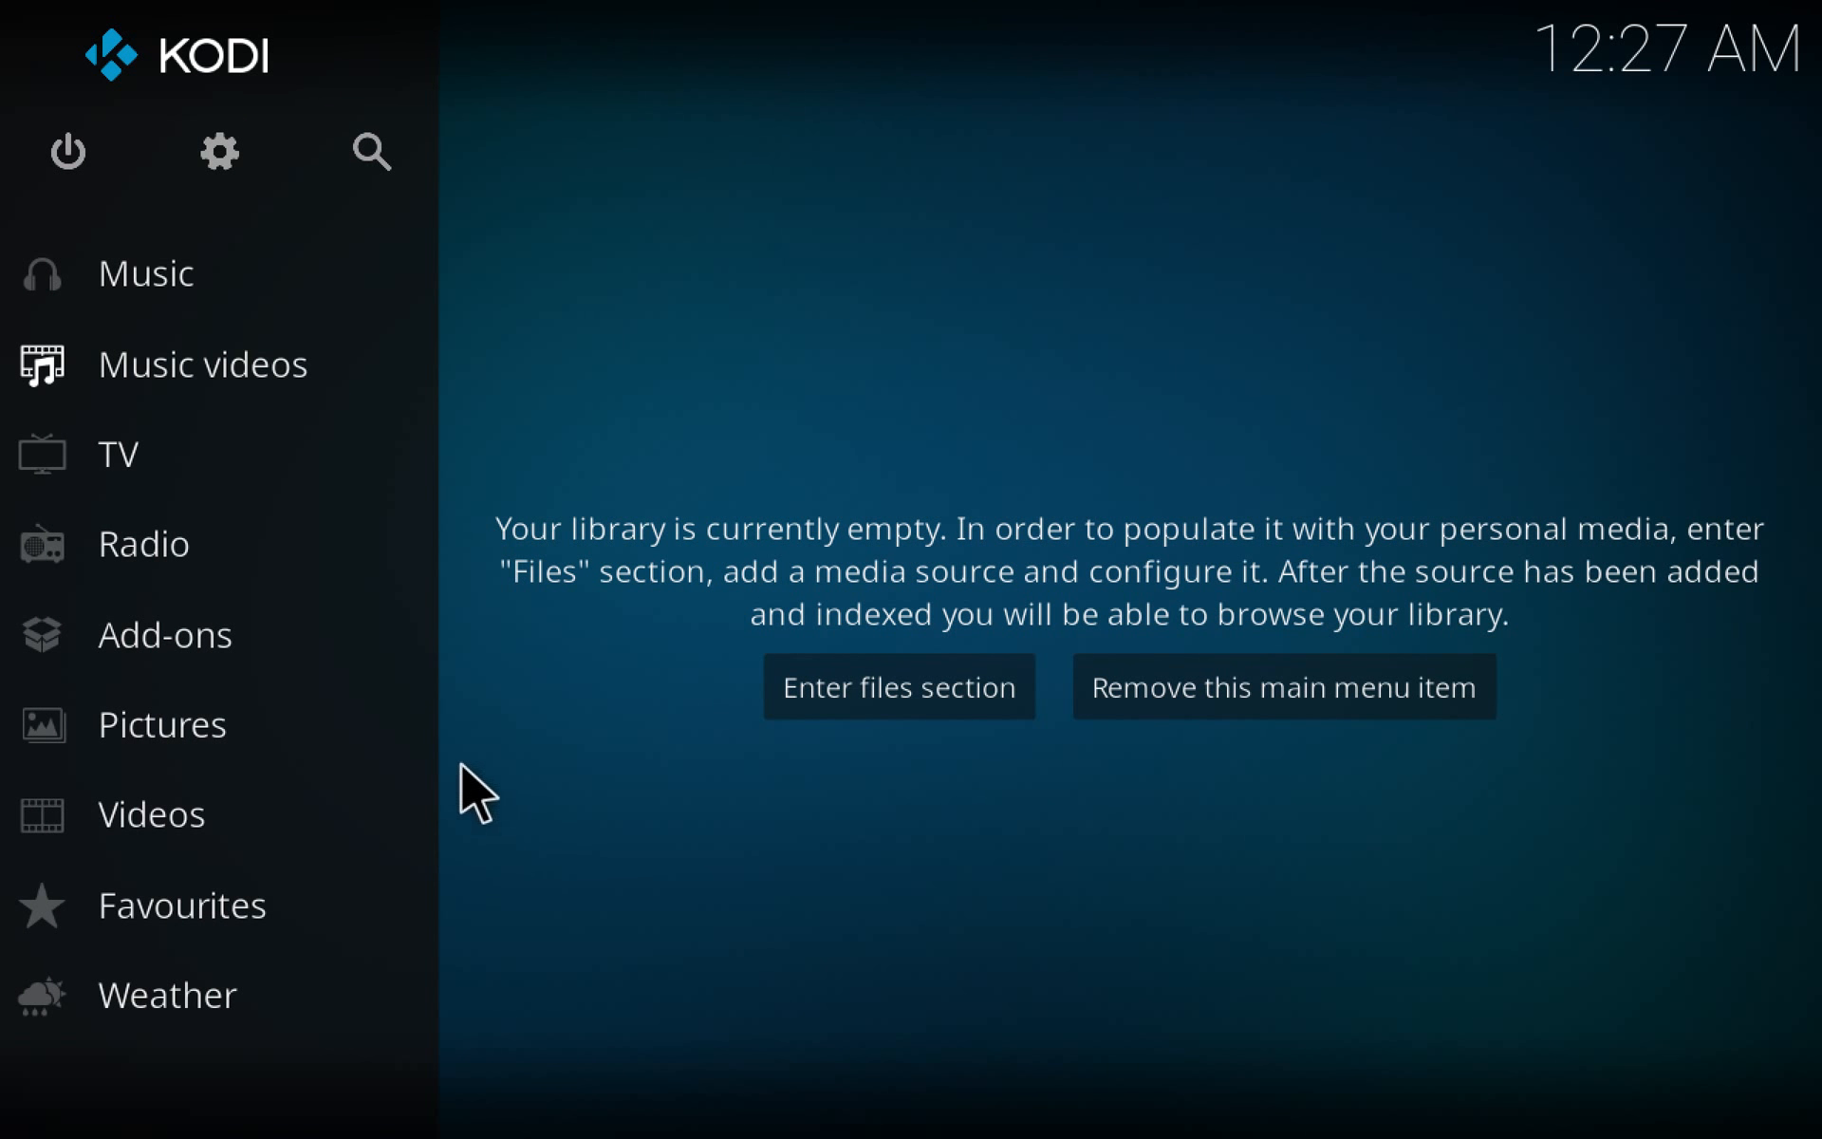
Install the Ares Project repository zip from the ares source via Install from zip file
{"action": "left_click", "coordinate": [165, 634]}
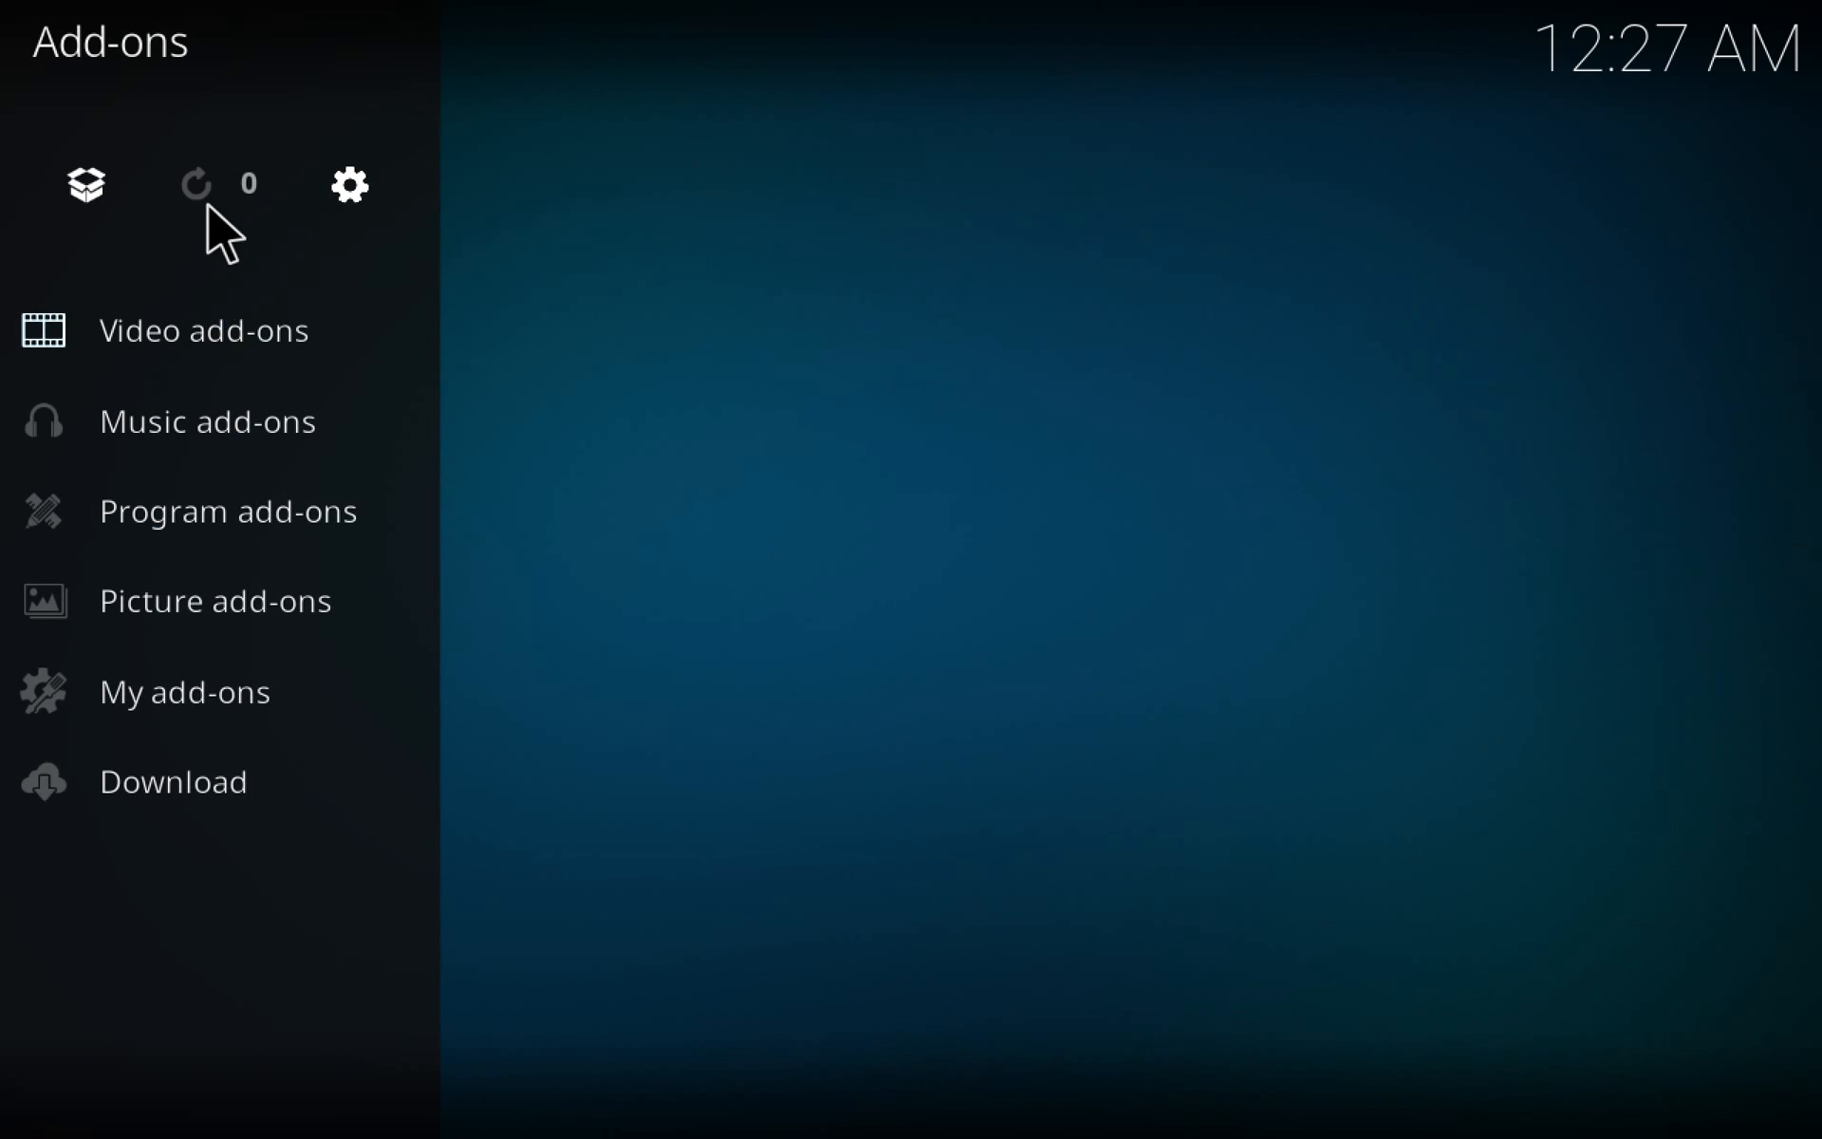
{"action": "left_click", "coordinate": [84, 186]}
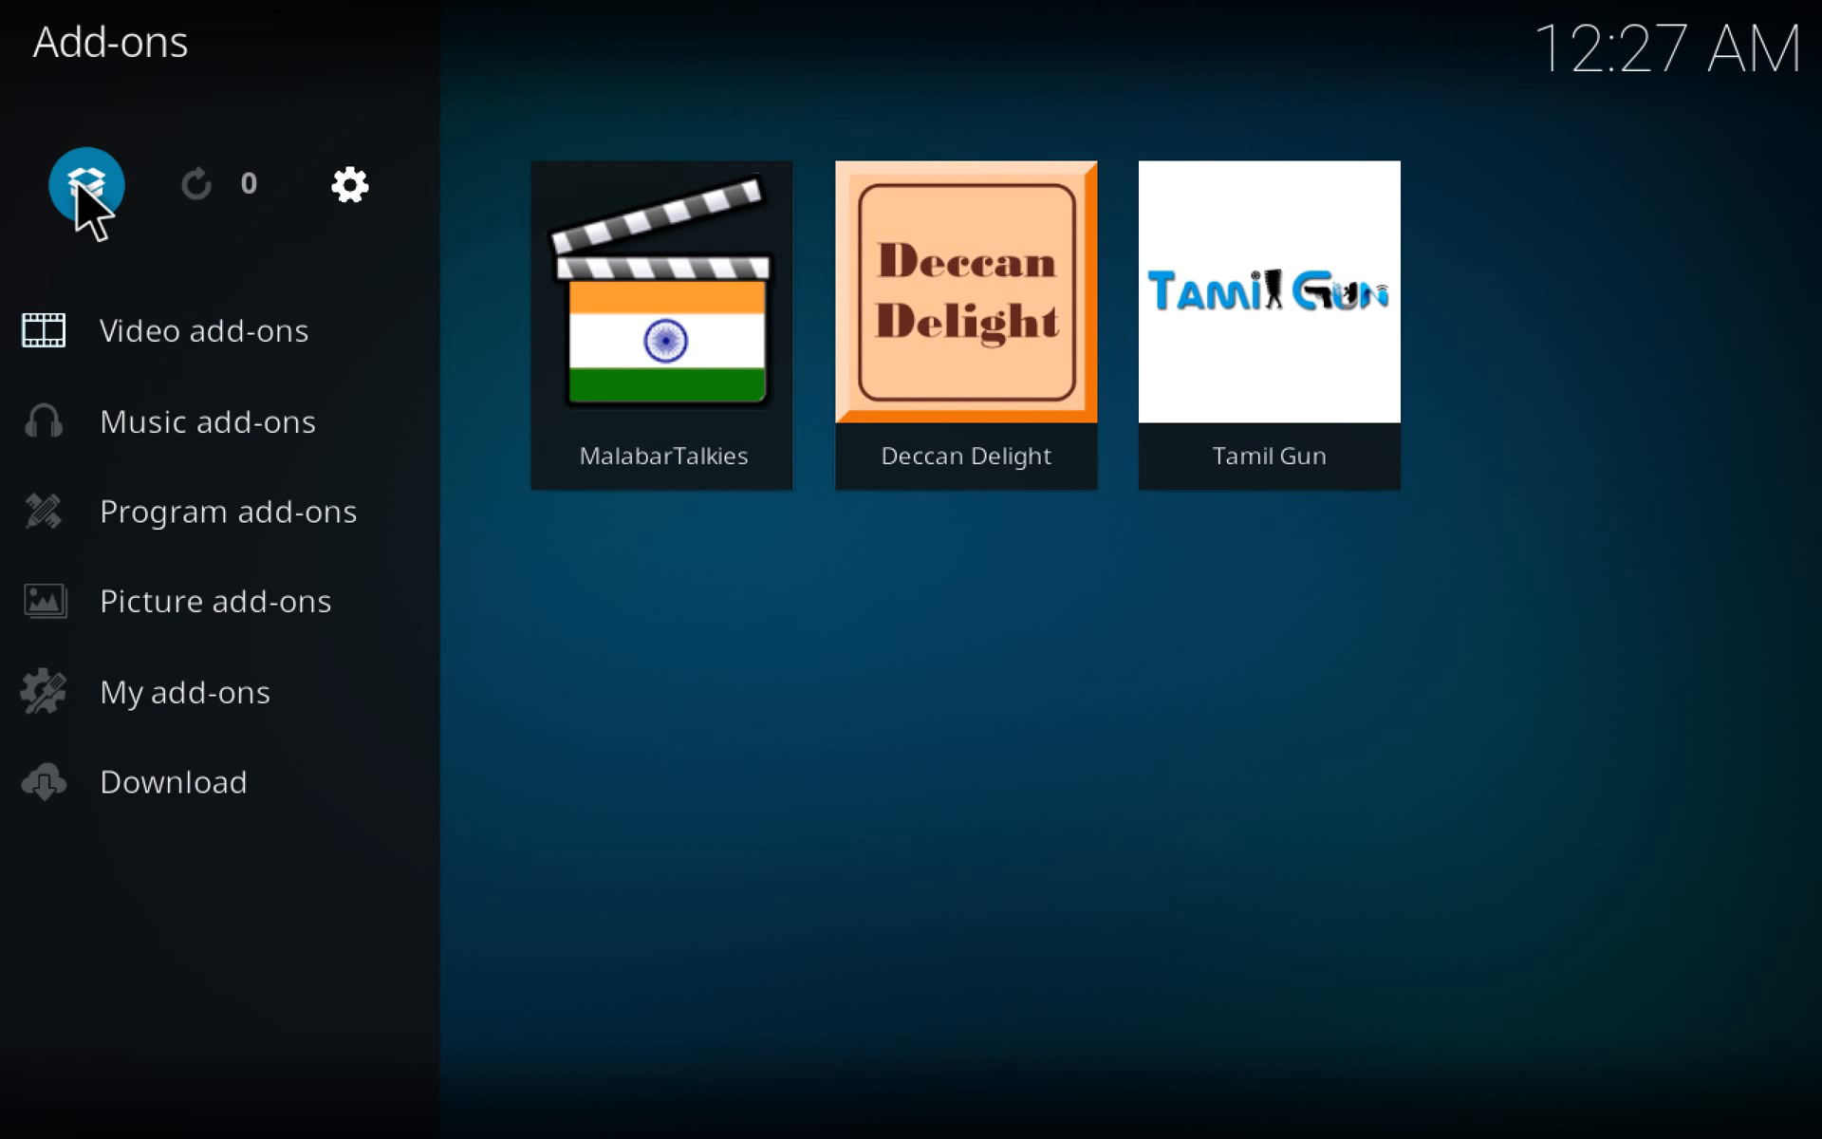
{"action": "left_click", "coordinate": [80, 184]}
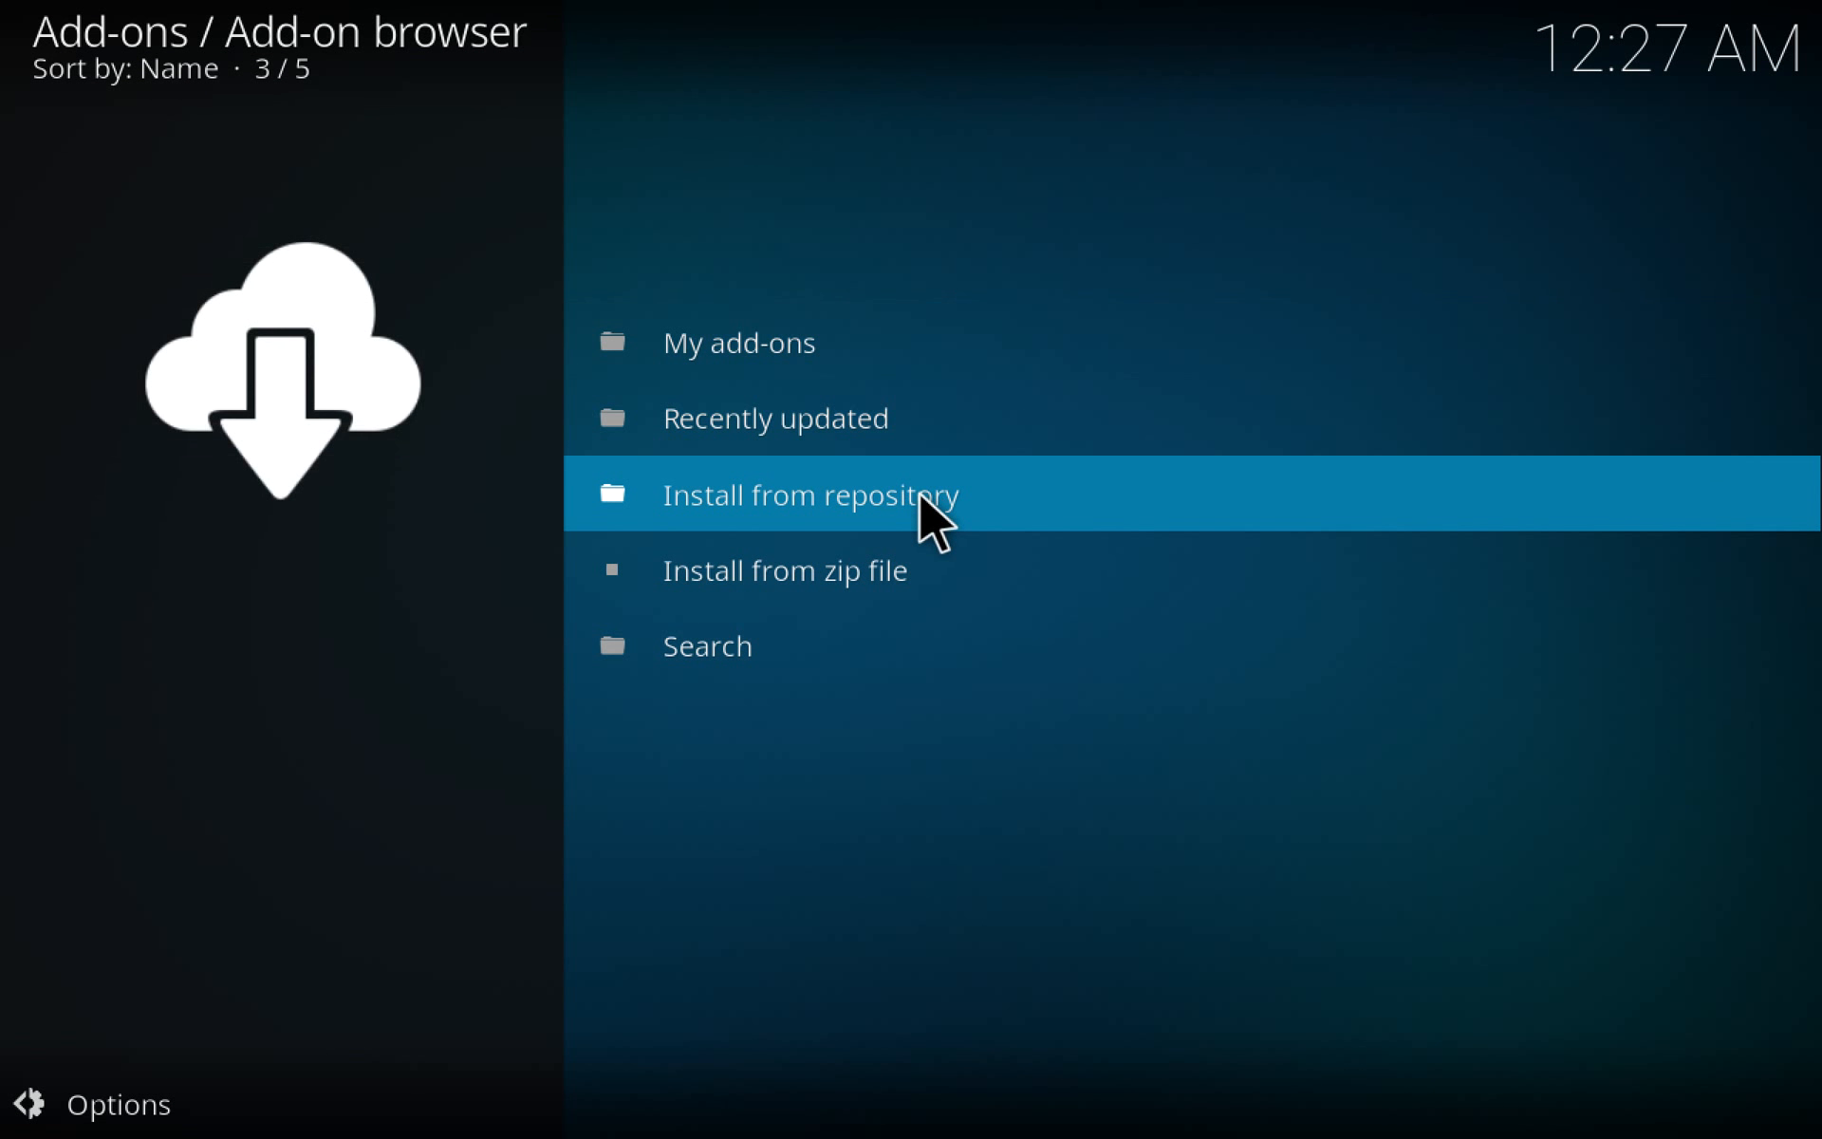
{"action": "left_click", "coordinate": [784, 569]}
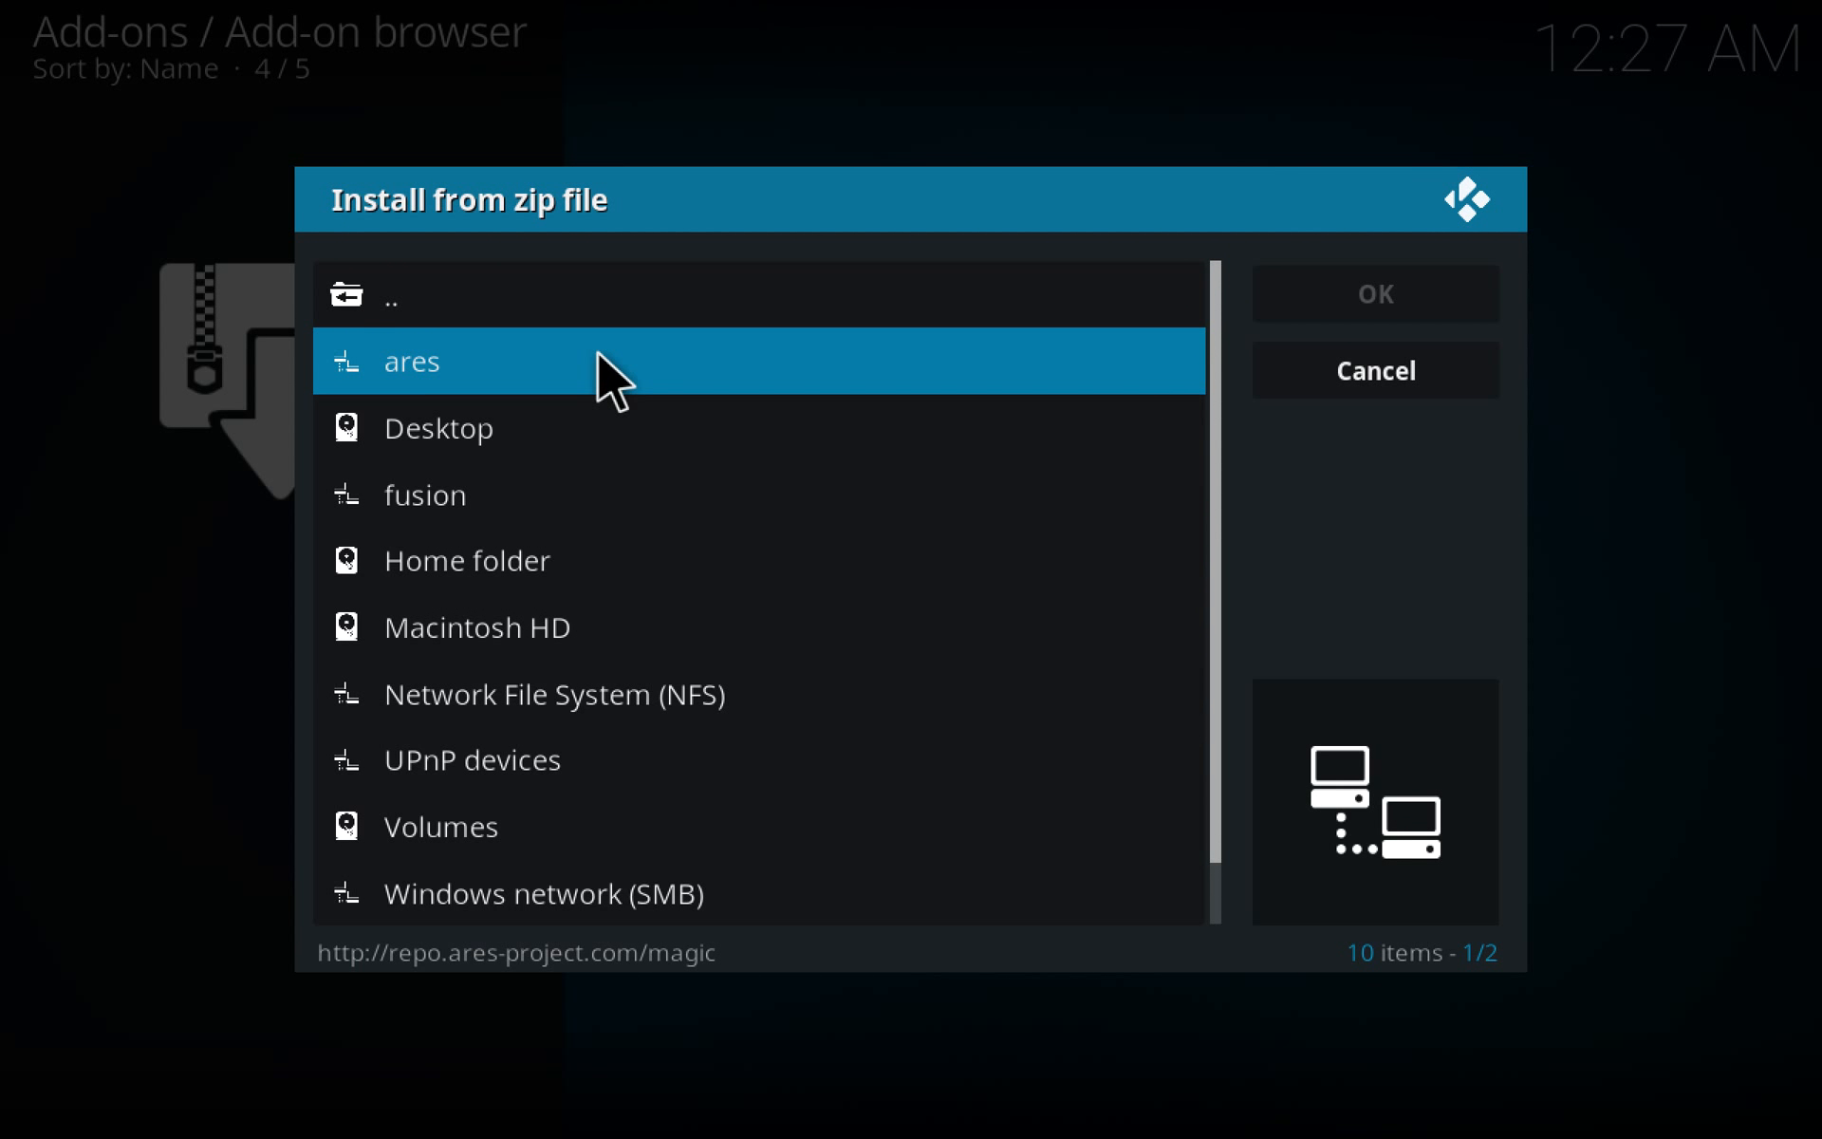
{"action": "left_click", "coordinate": [412, 360]}
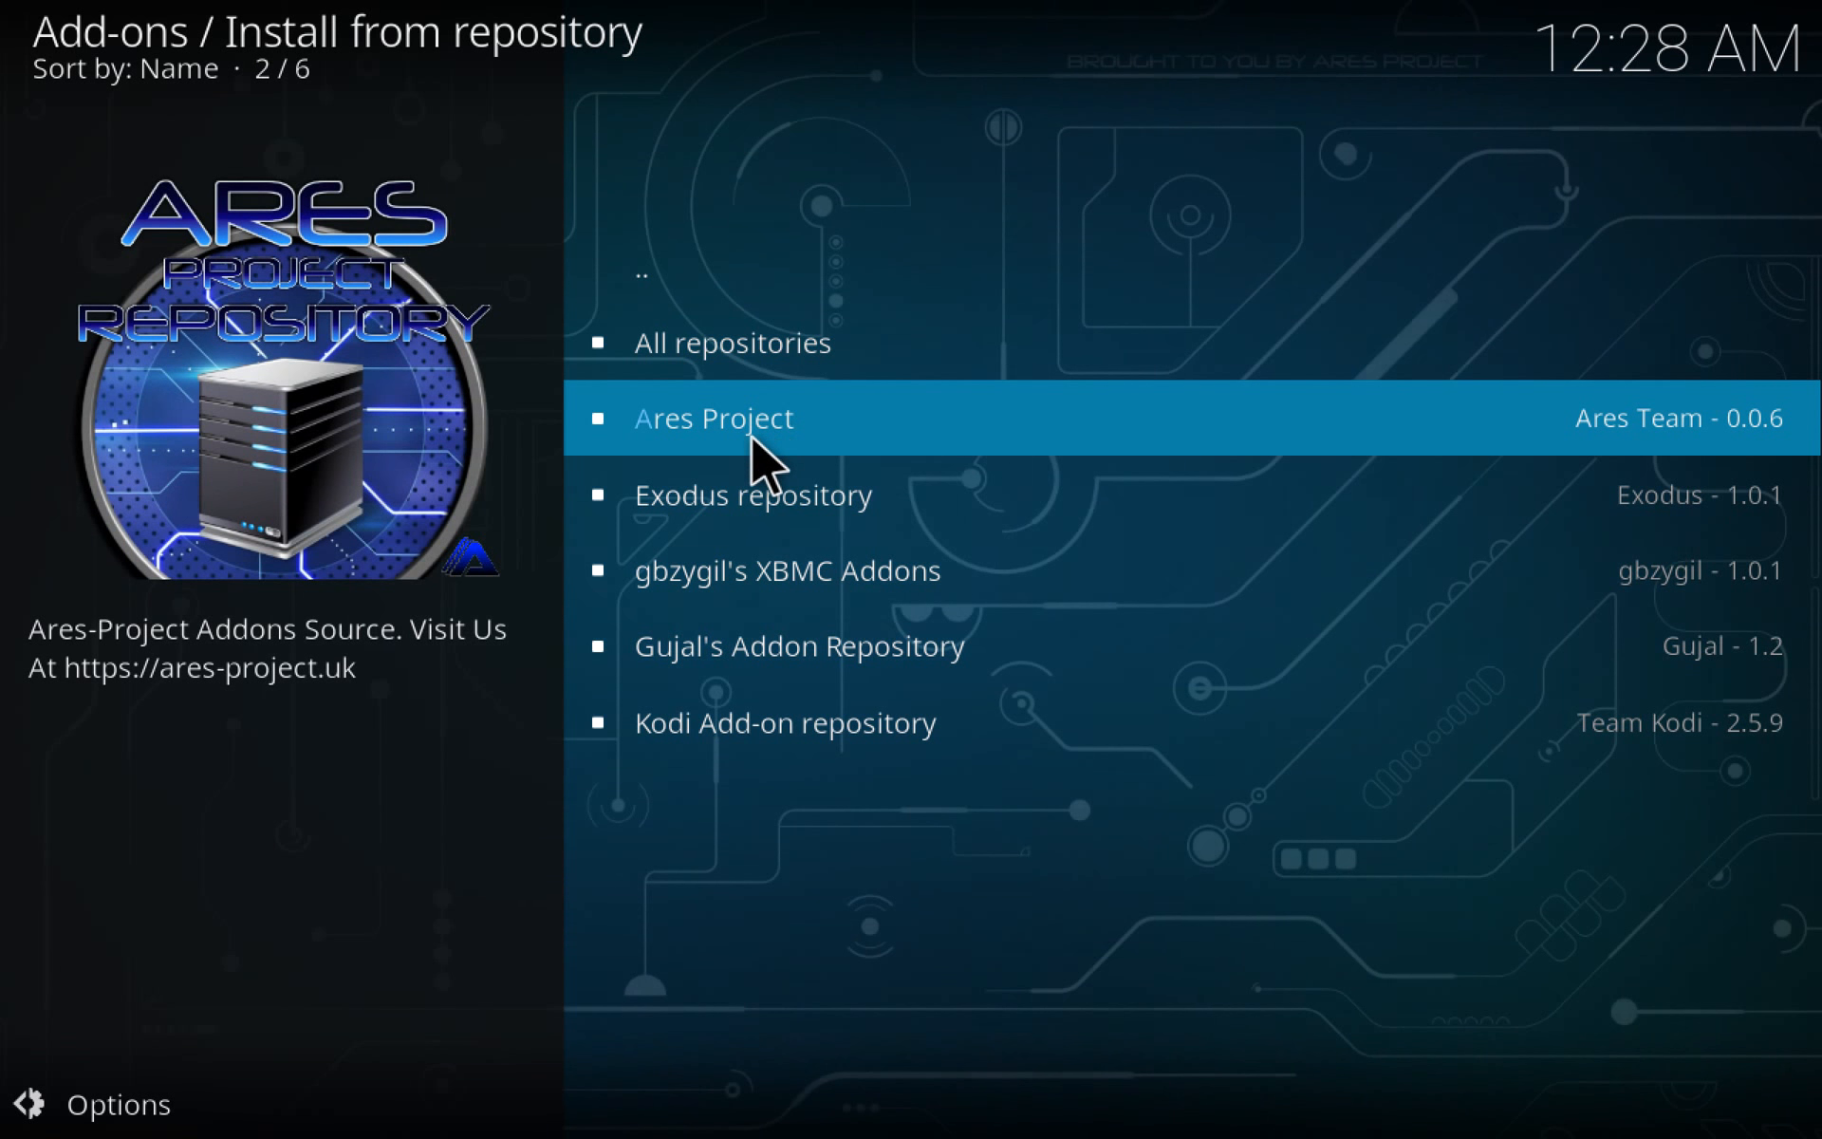
Browse the Ares Project repository's Program add-ons to reach Ares Wizard
{"action": "left_click", "coordinate": [713, 418]}
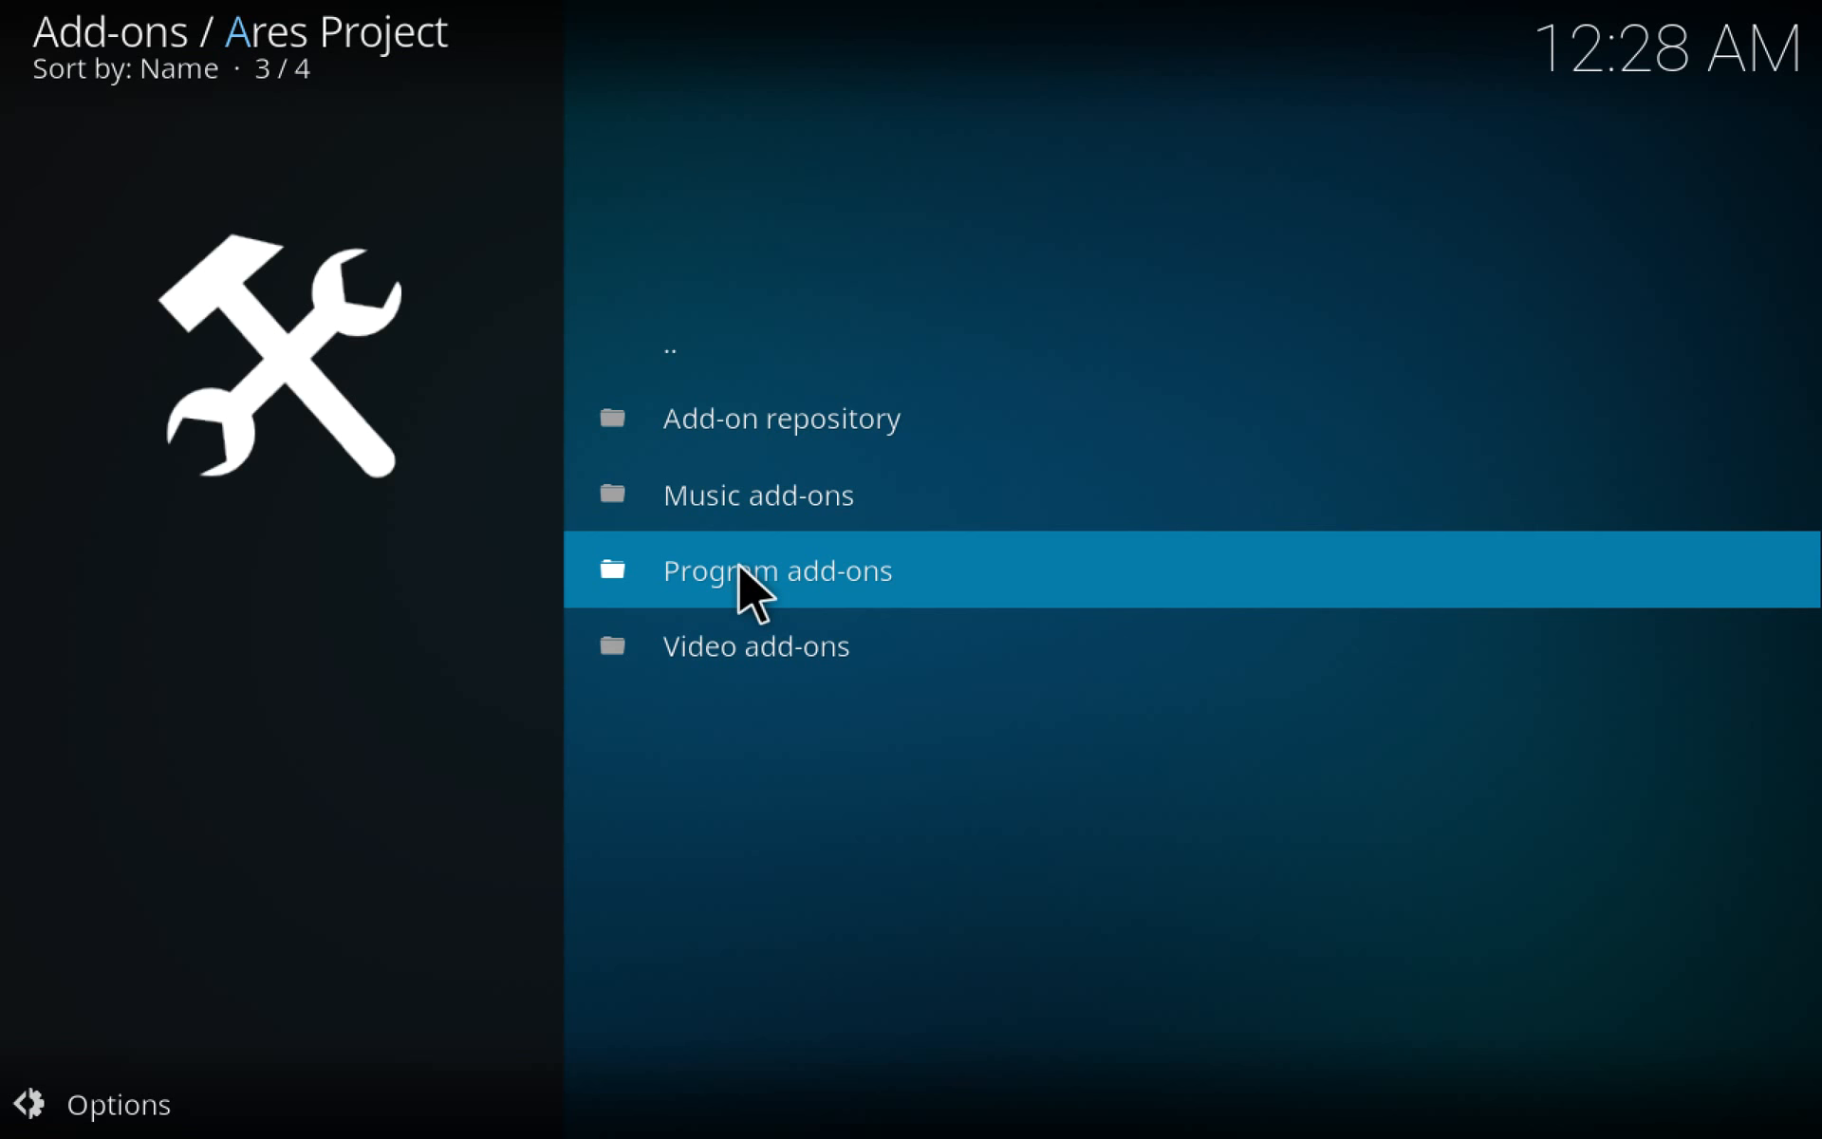
{"action": "left_click", "coordinate": [778, 569]}
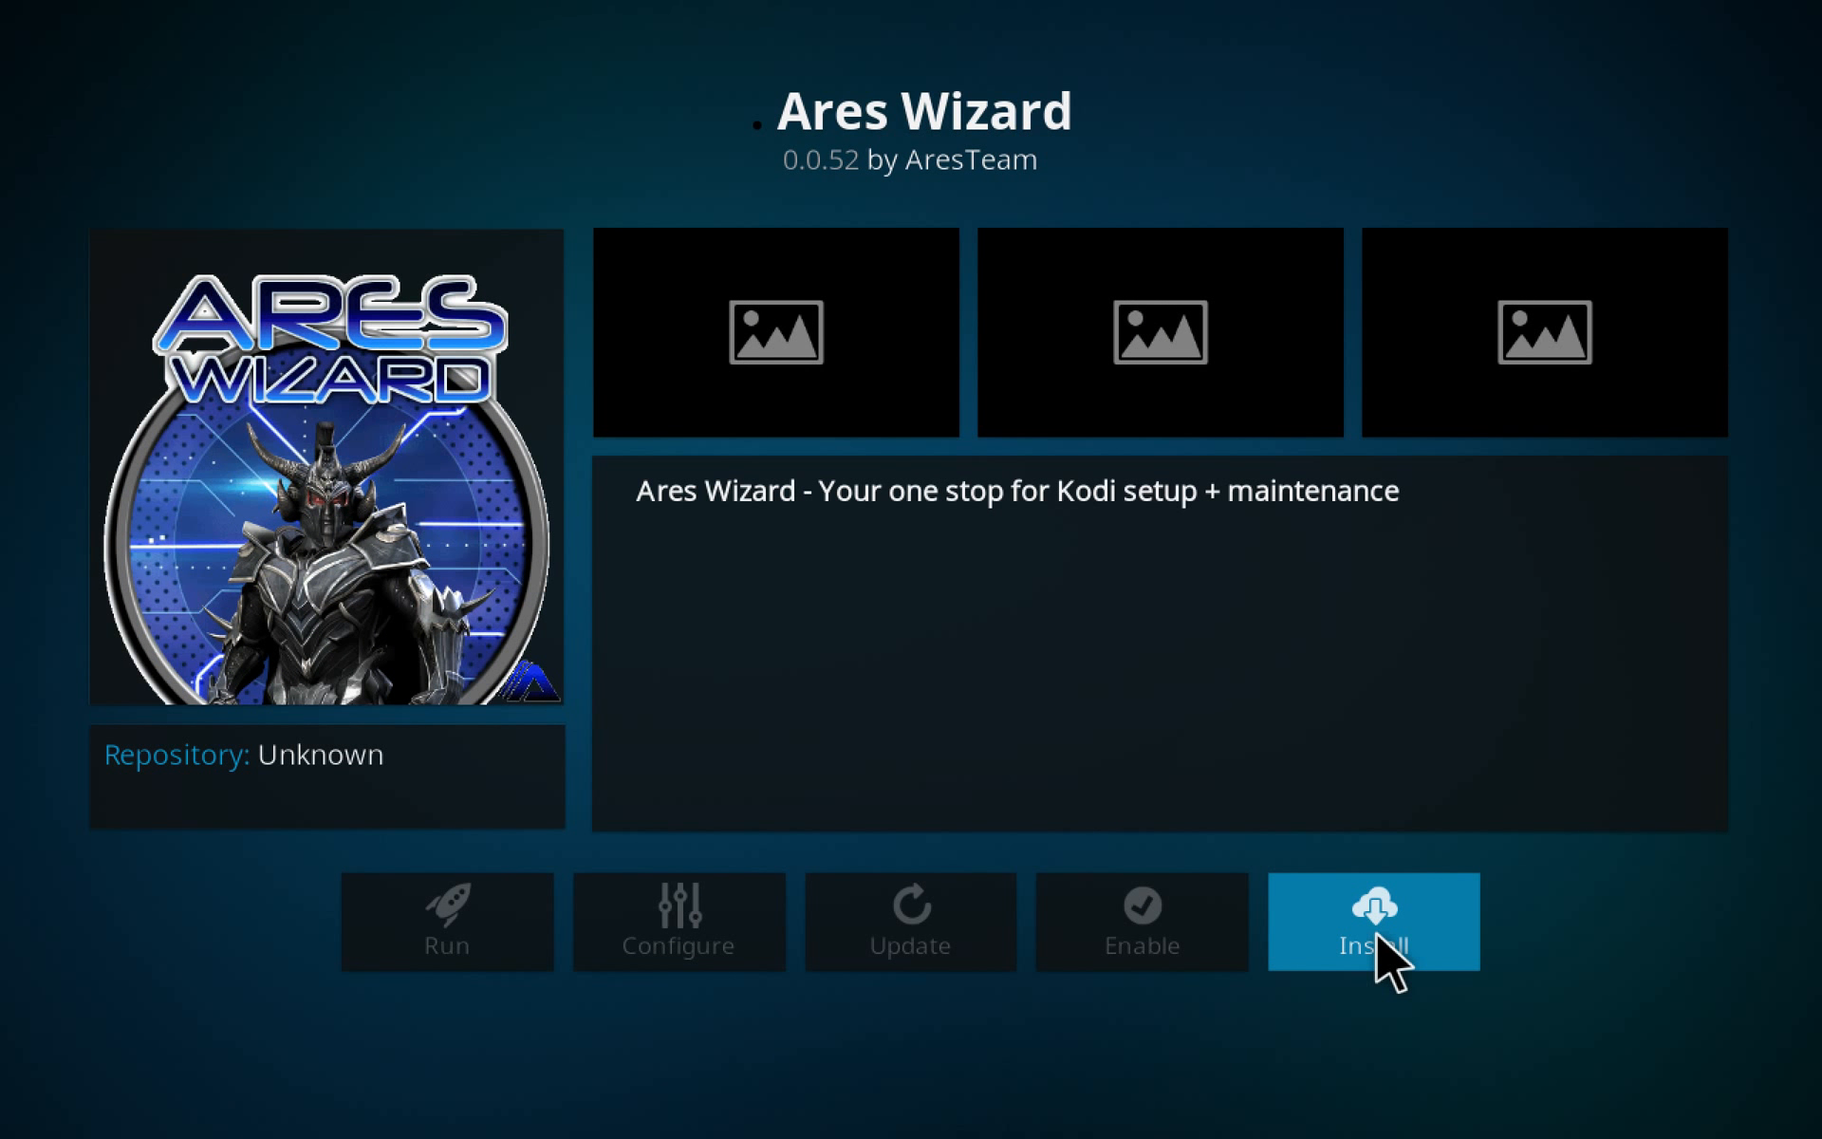
Install and run Ares Wizard, accepting its unstable Kodi version warning
{"action": "left_click", "coordinate": [1374, 922]}
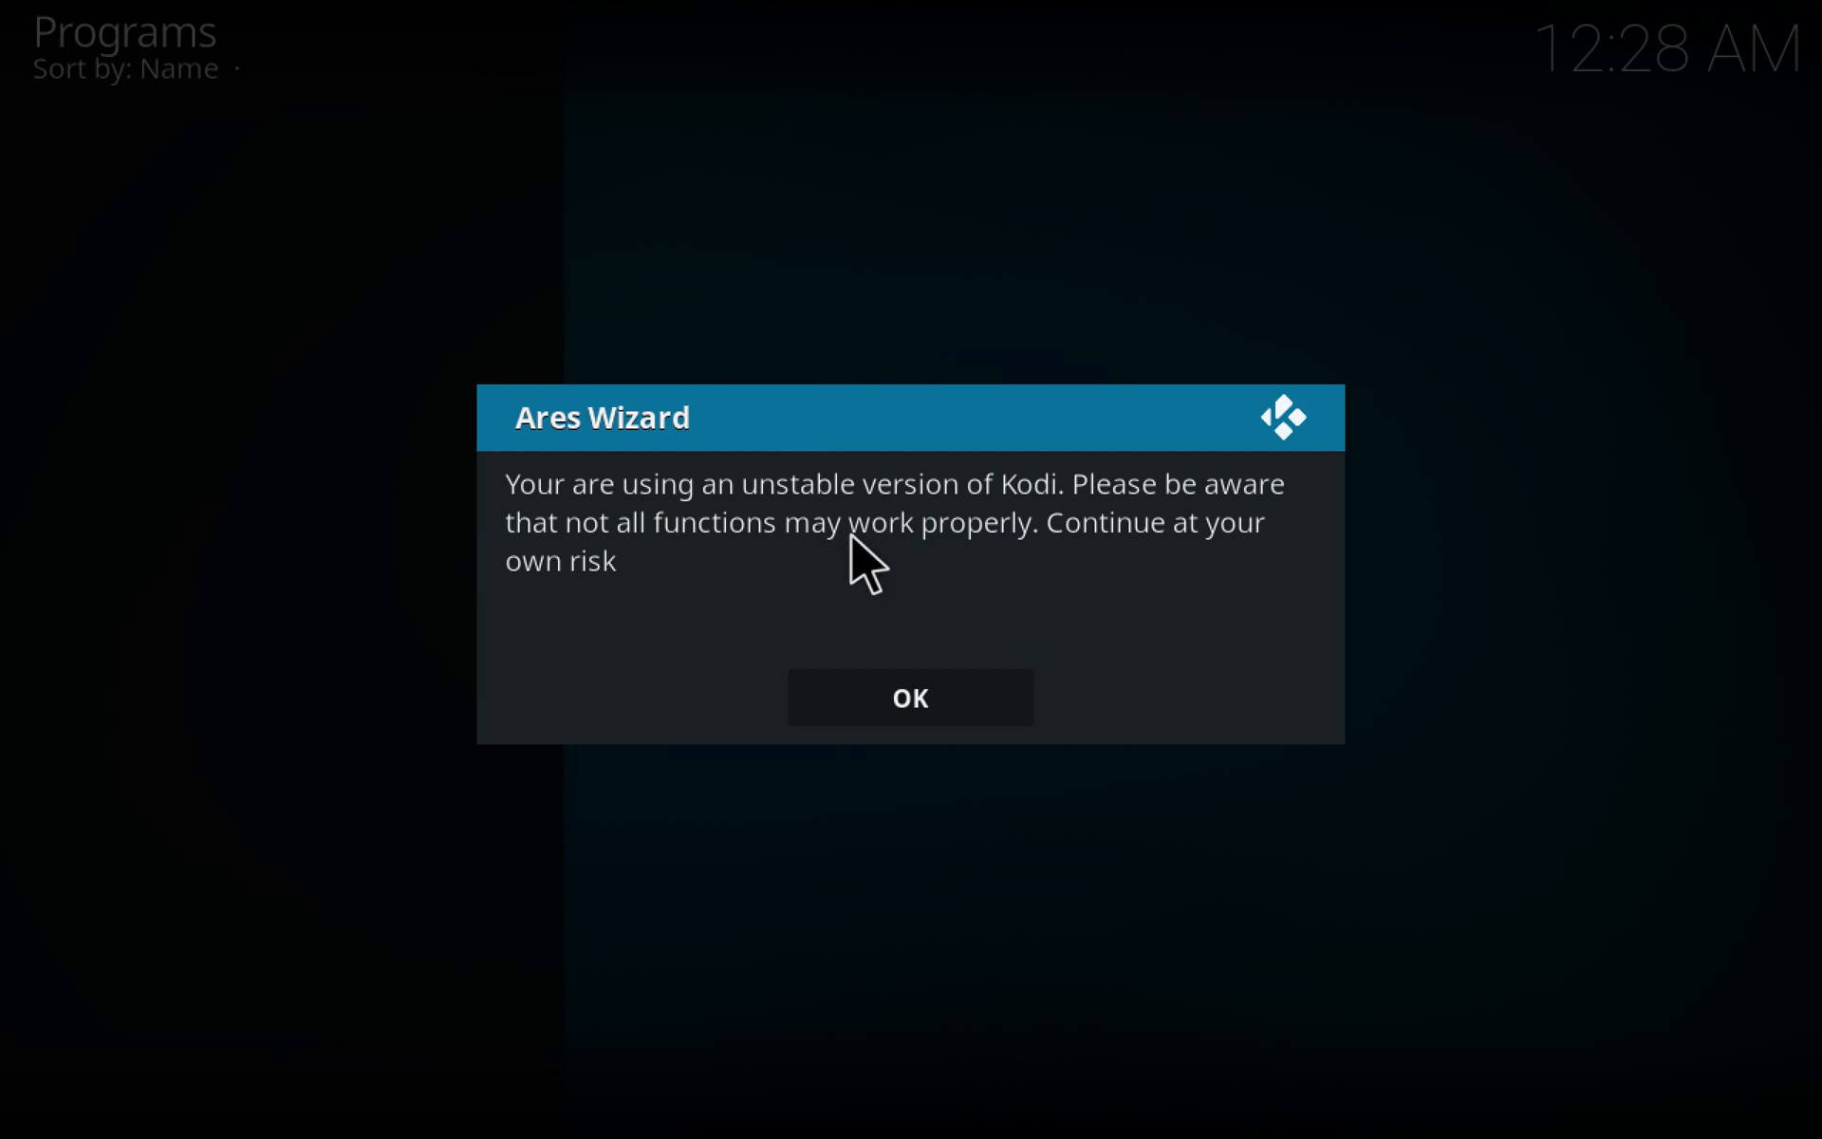
{"action": "mouse_move", "coordinate": [945, 617]}
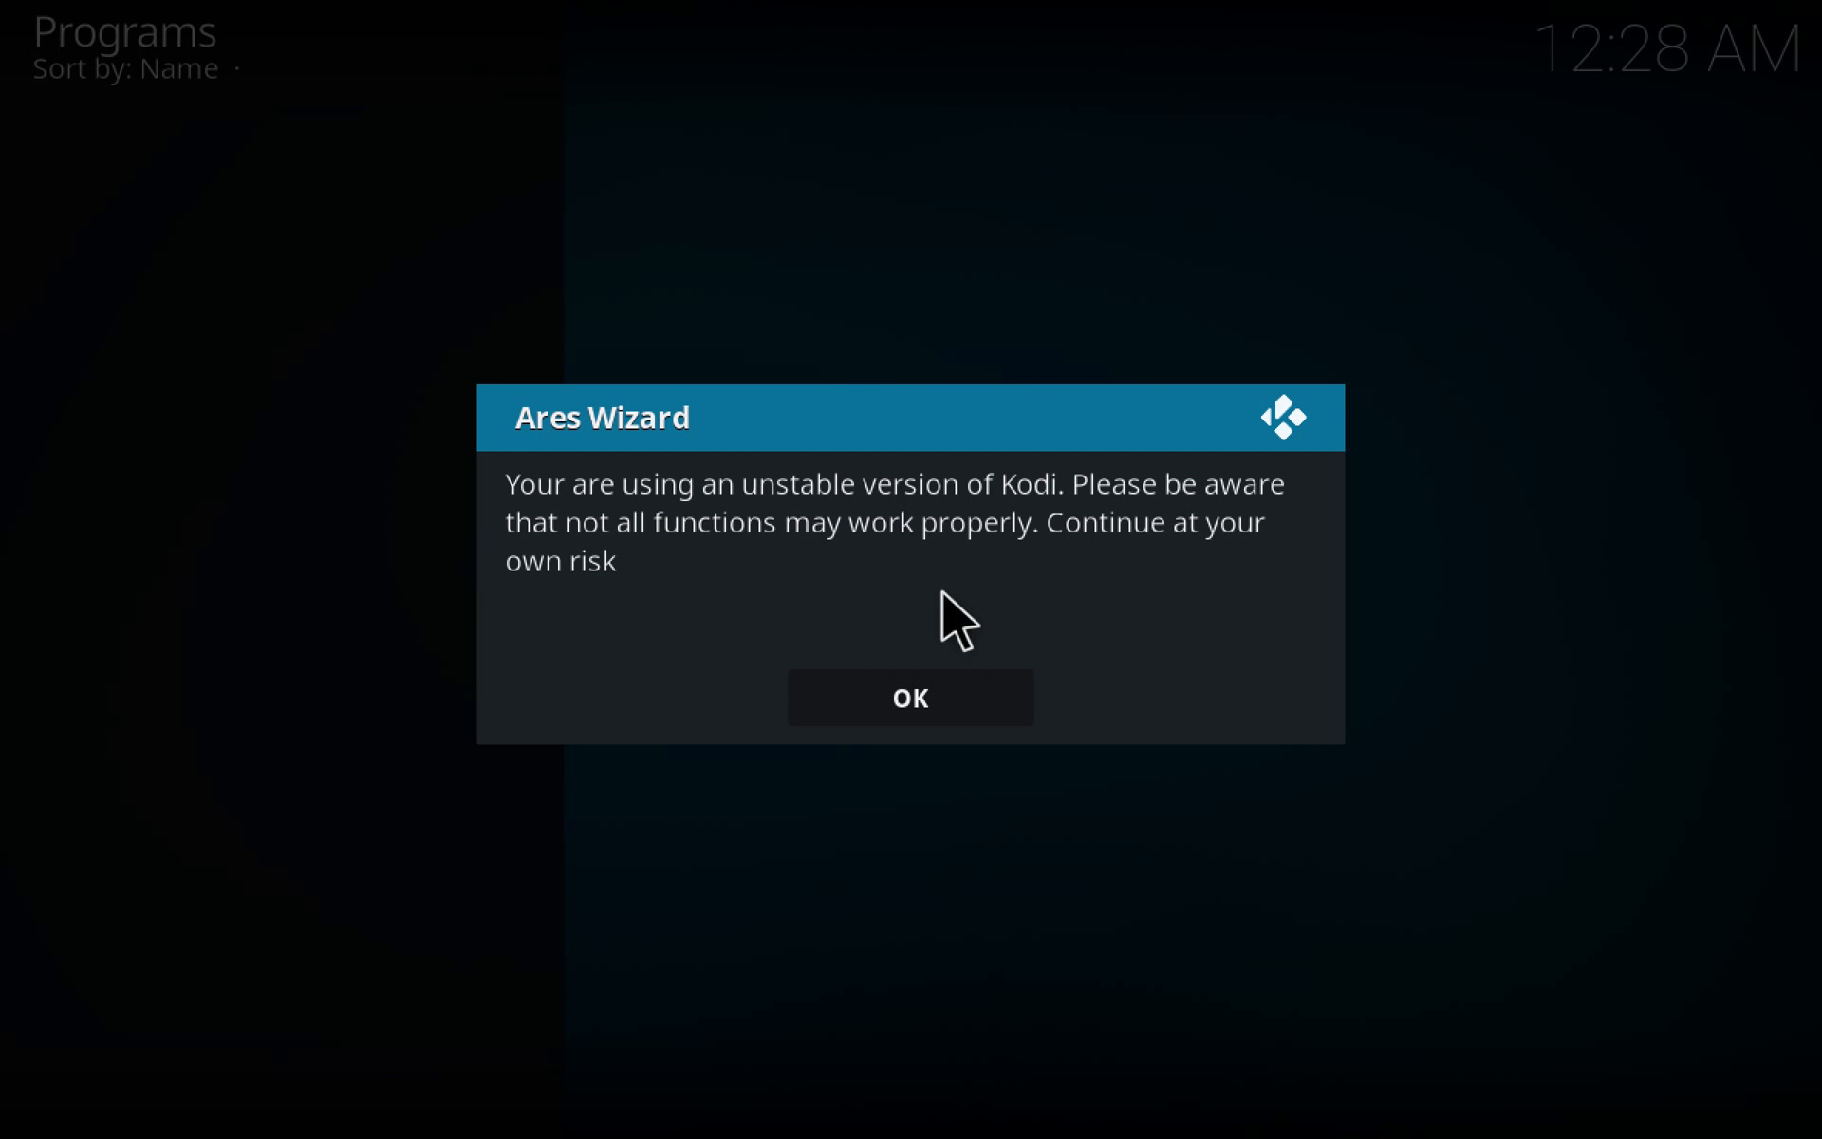
{"action": "left_click", "coordinate": [911, 698]}
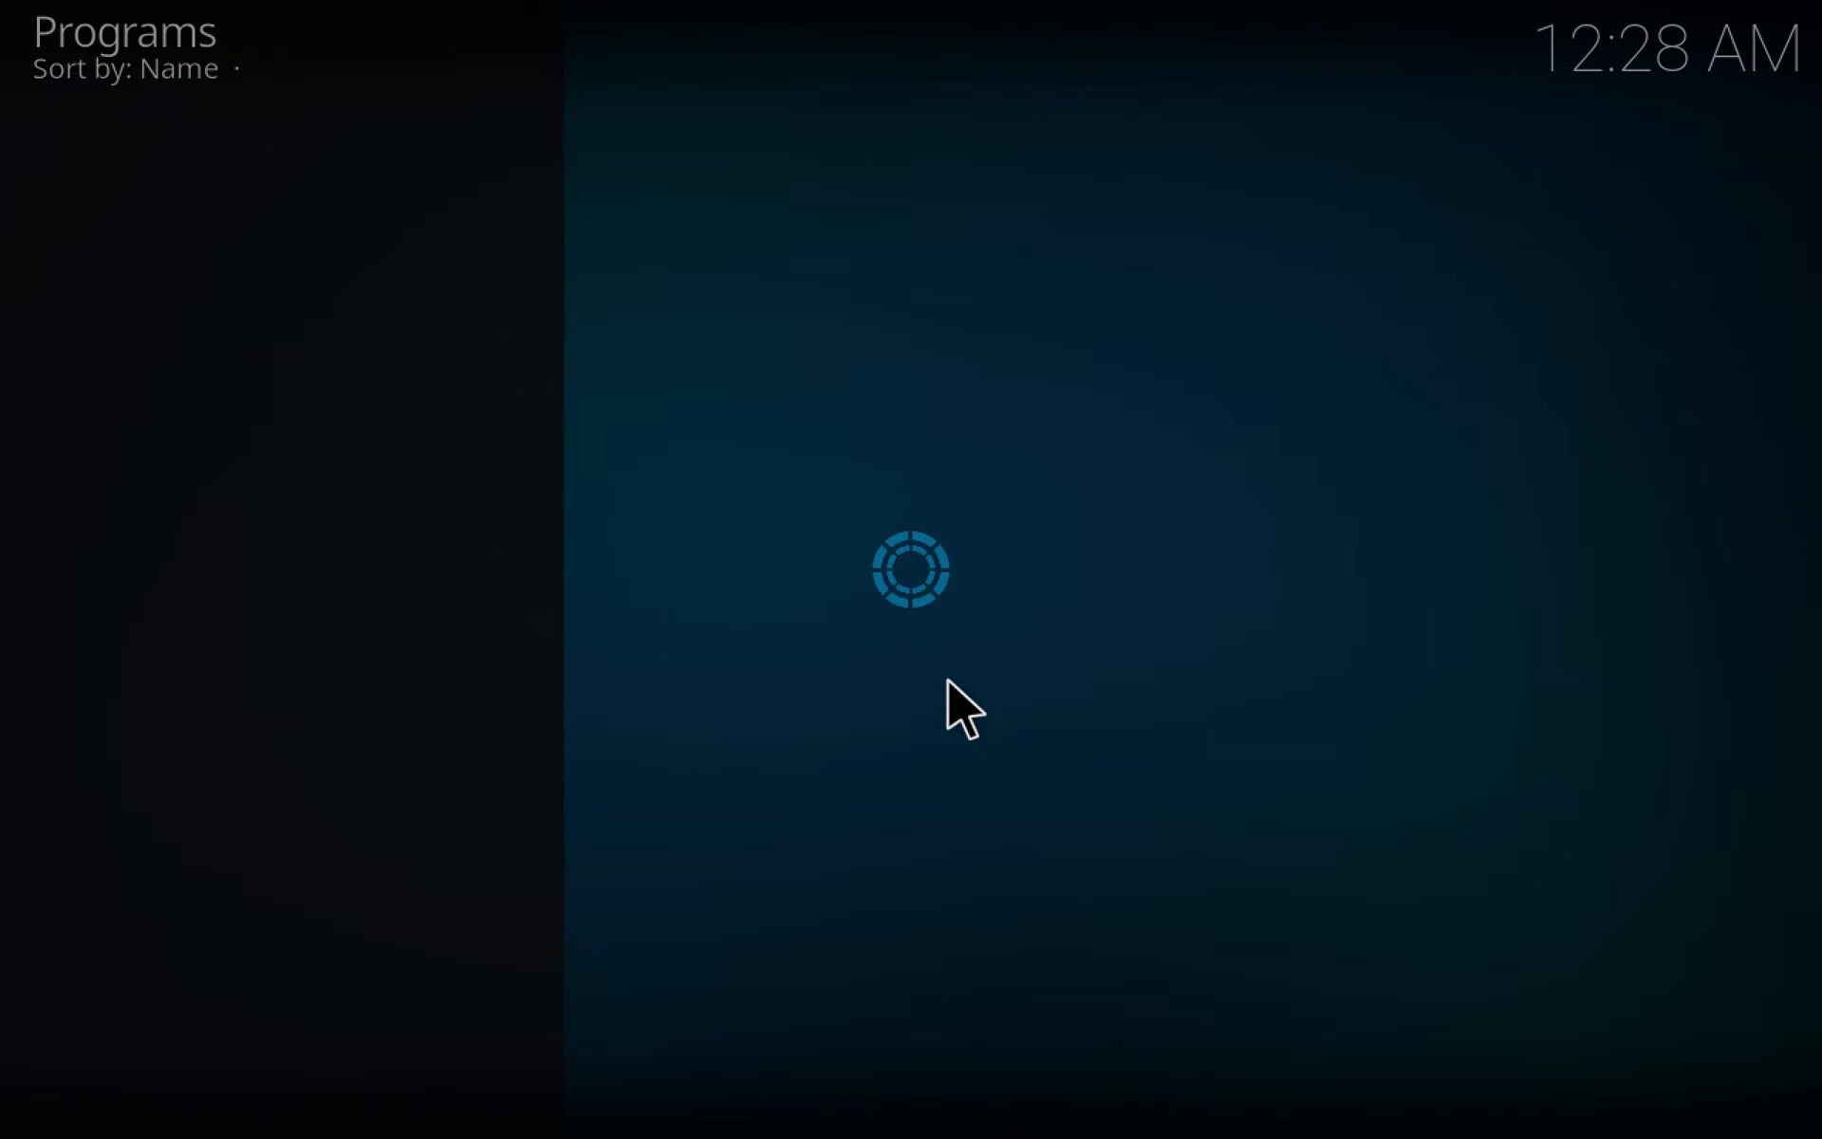